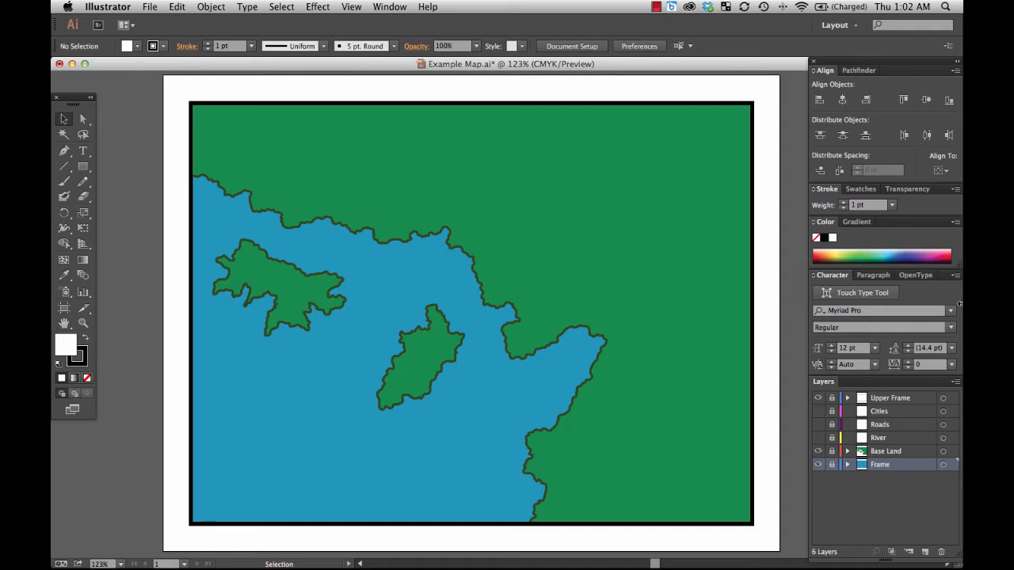
mouse_move(772, 376)
text(Shallow Water)
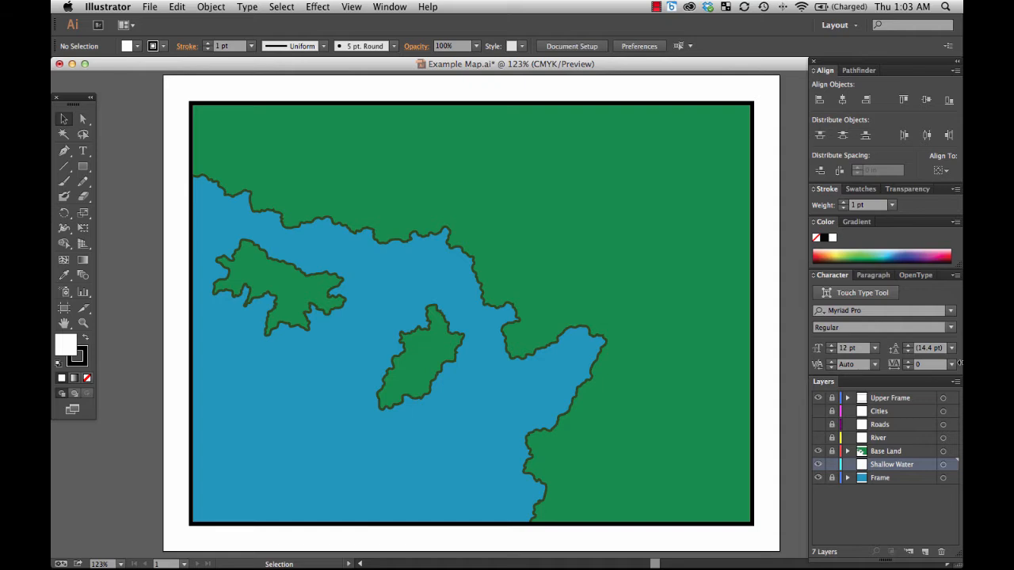
mouse_move(452, 311)
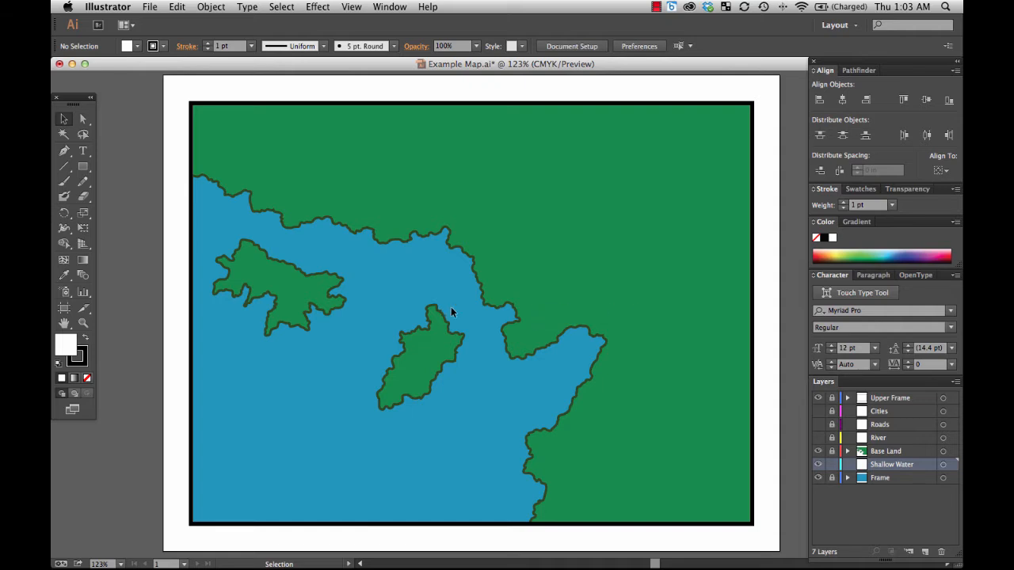
mouse_move(84, 182)
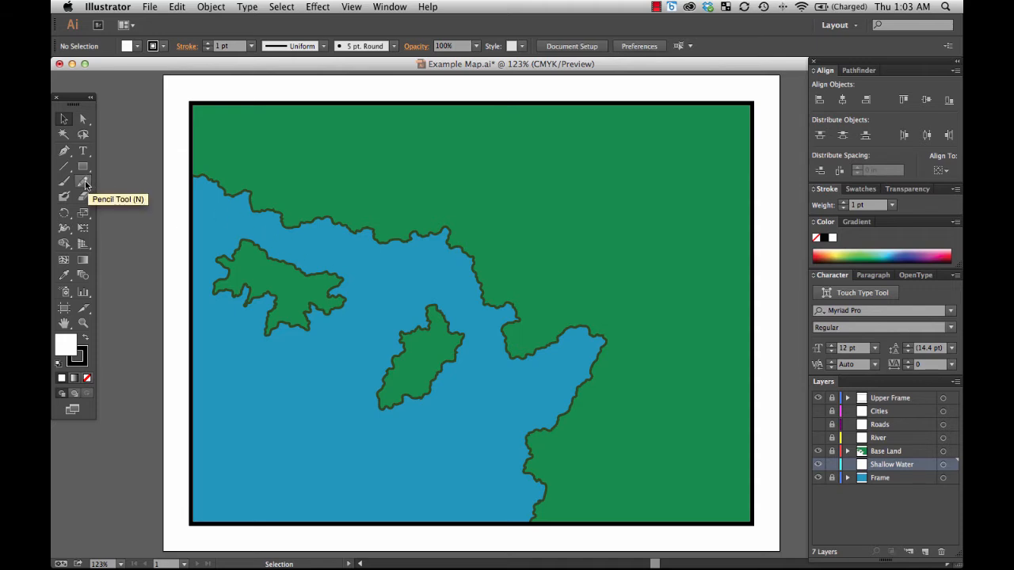
- Draw a closed Pencil shape around the western island
click(83, 182)
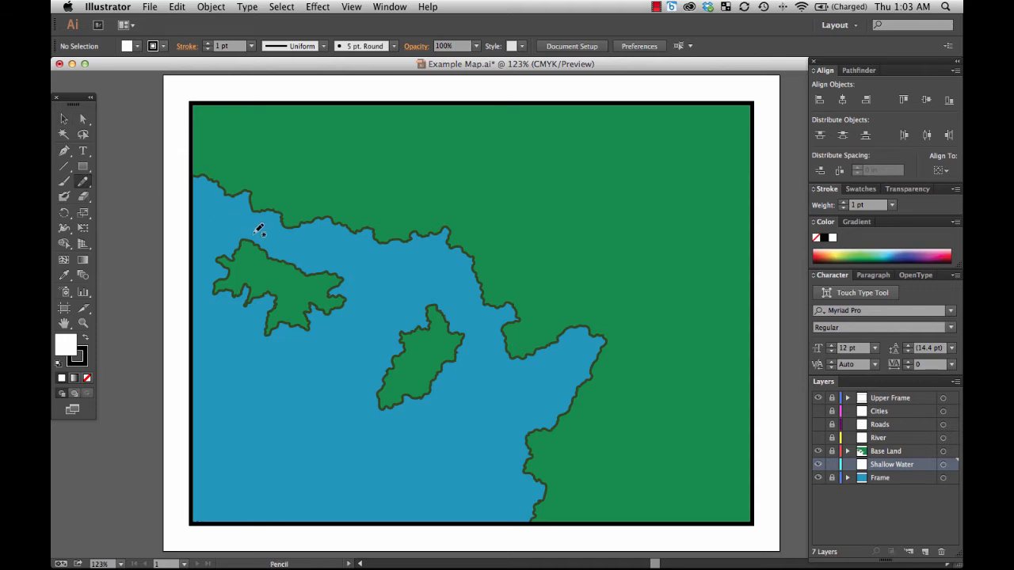
drag(257, 230, 218, 261)
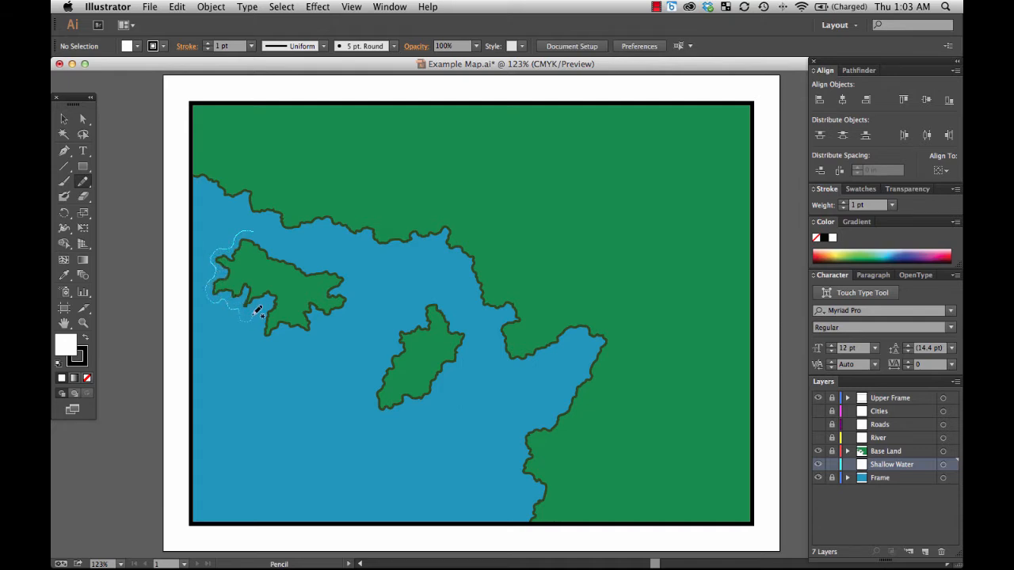
drag(257, 312, 357, 297)
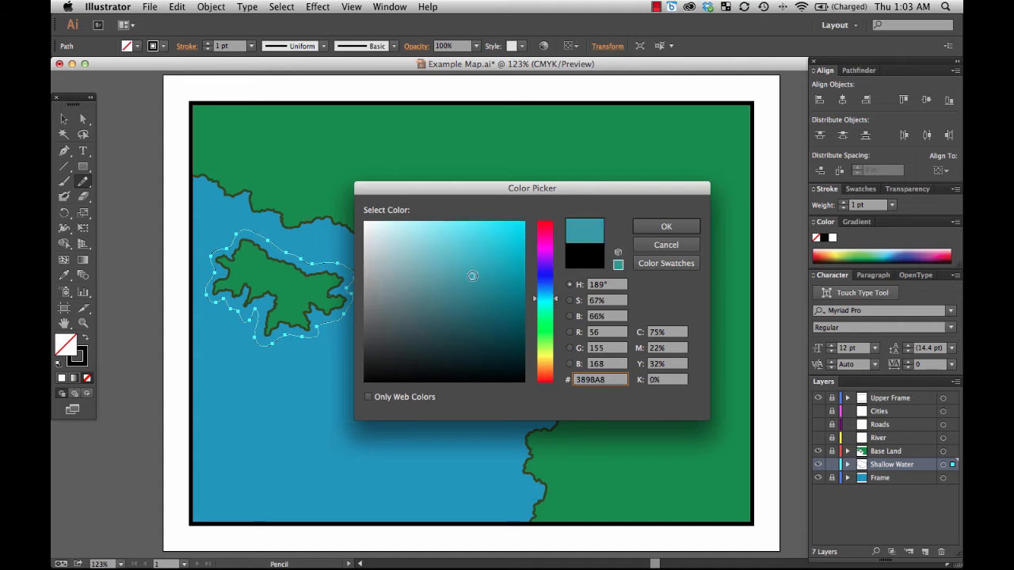
- Set the shape's fill to a bright light blue in the Color Picker
click(428, 247)
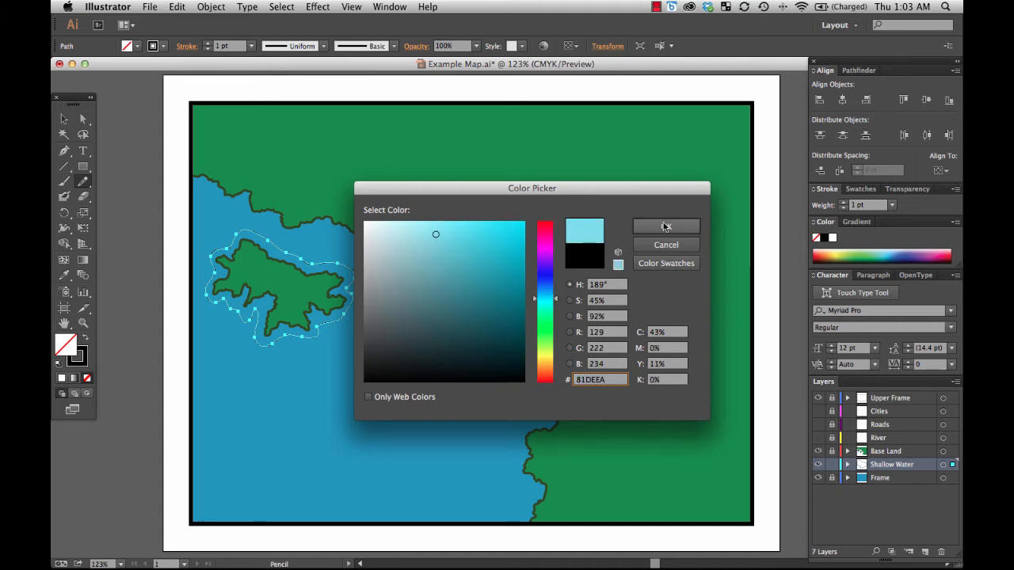
click(666, 227)
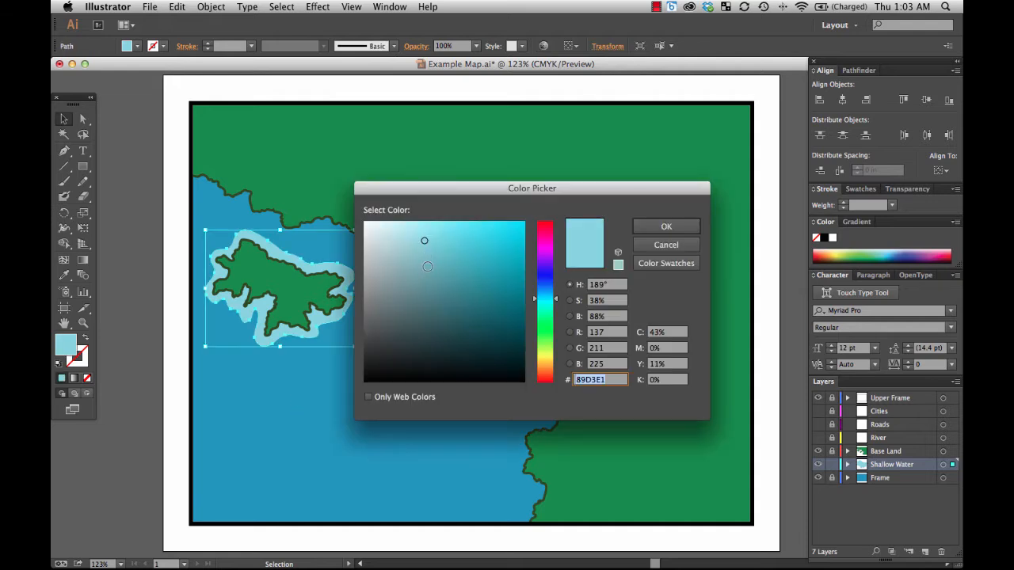
click(436, 231)
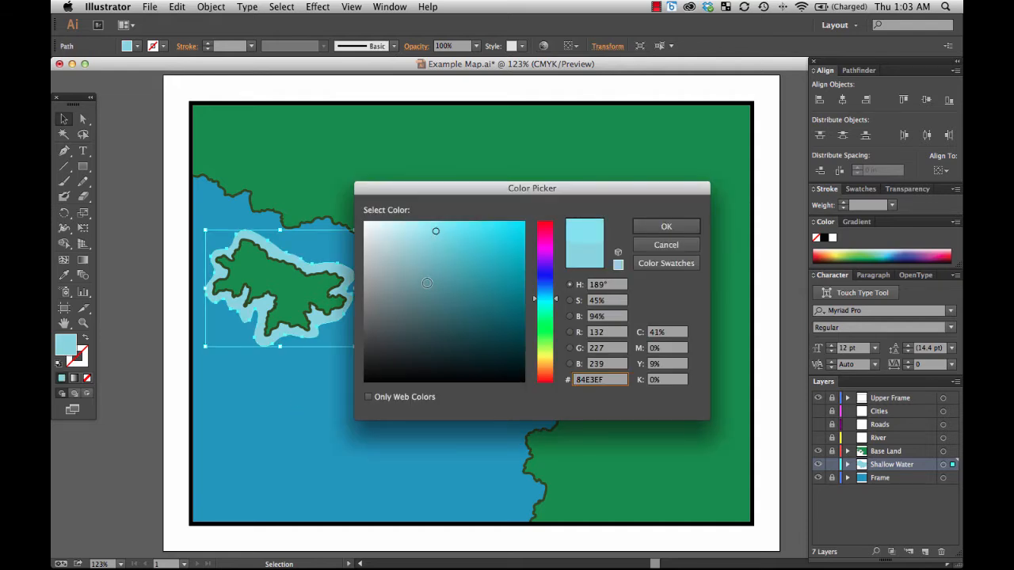
click(665, 226)
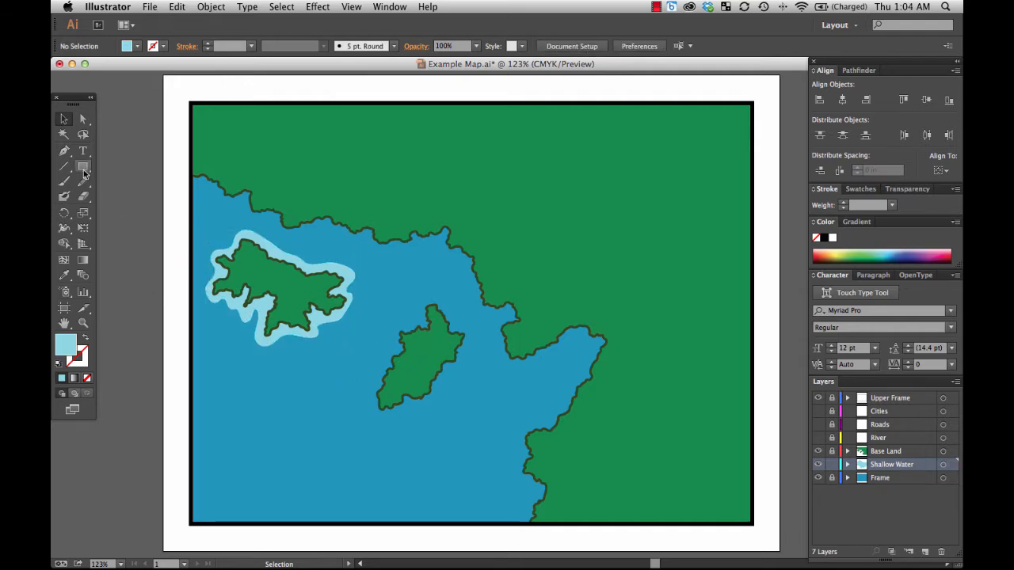
- Draw a closed Pencil outline around the central island, filled light blue
click(83, 182)
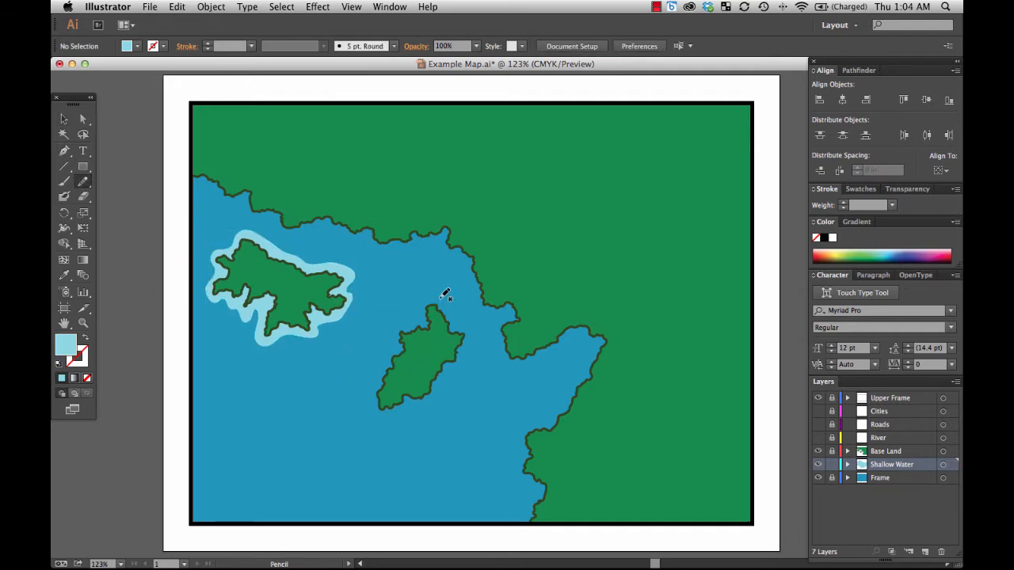
drag(447, 297, 392, 345)
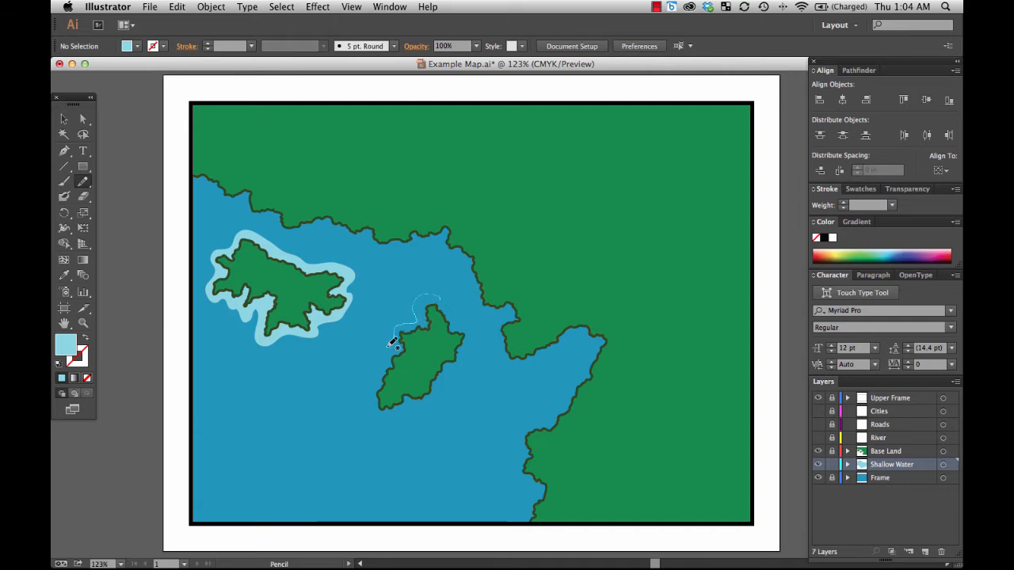
drag(400, 333, 385, 420)
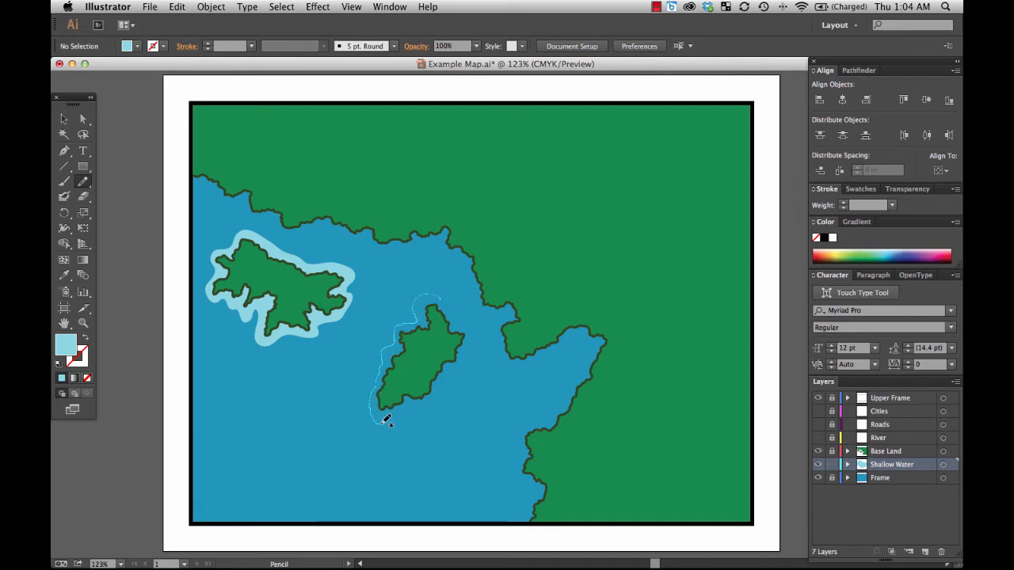
drag(384, 420, 463, 364)
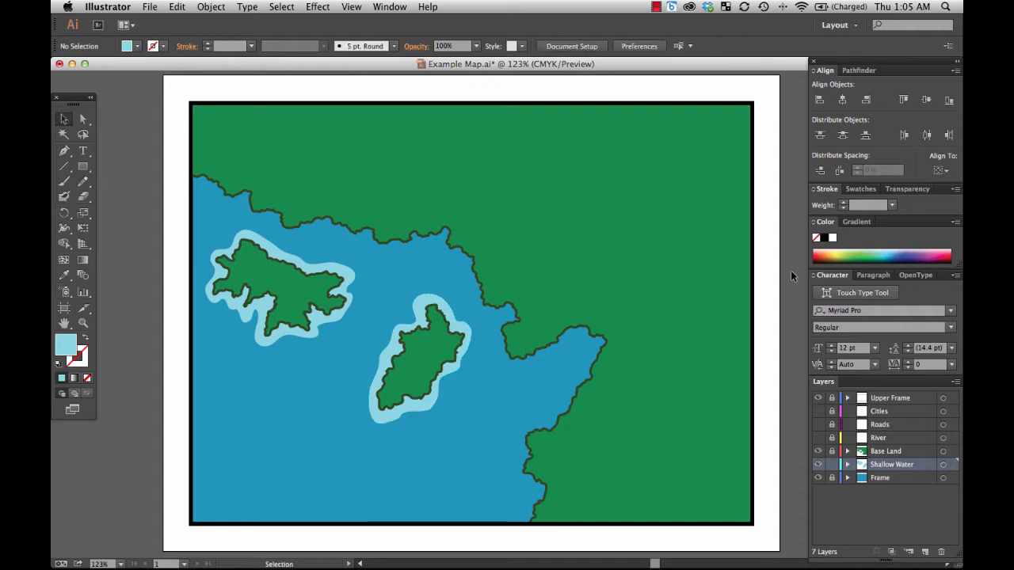
- Save the current light blue fill as a new swatch named 'Shallow Water'
click(860, 188)
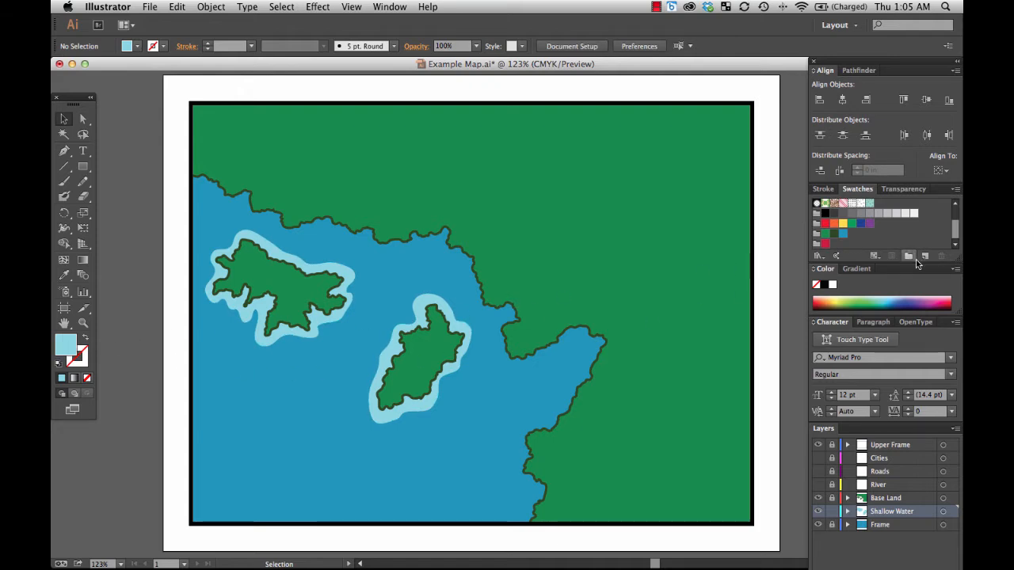
click(925, 255)
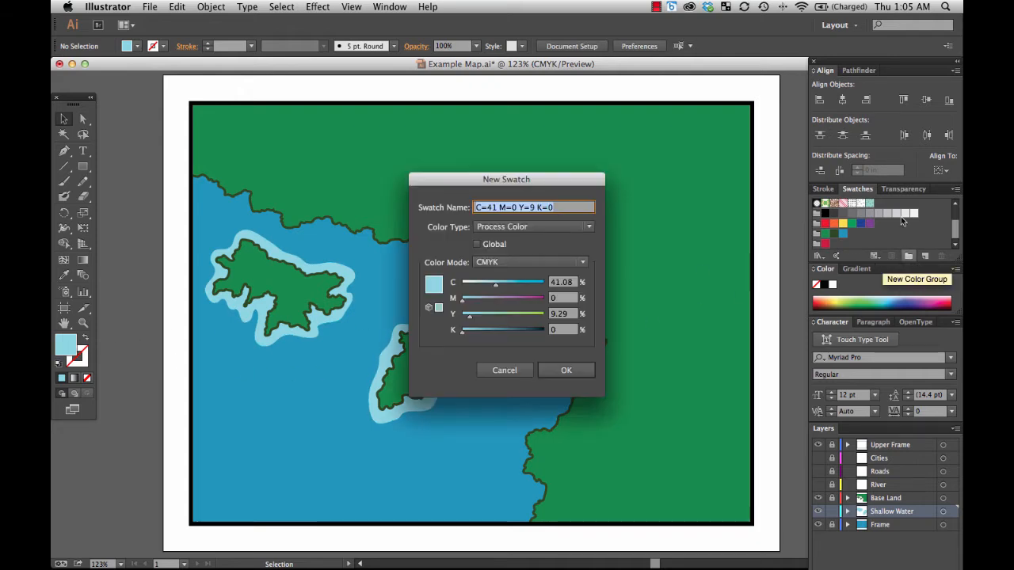
text(Shallow Water)
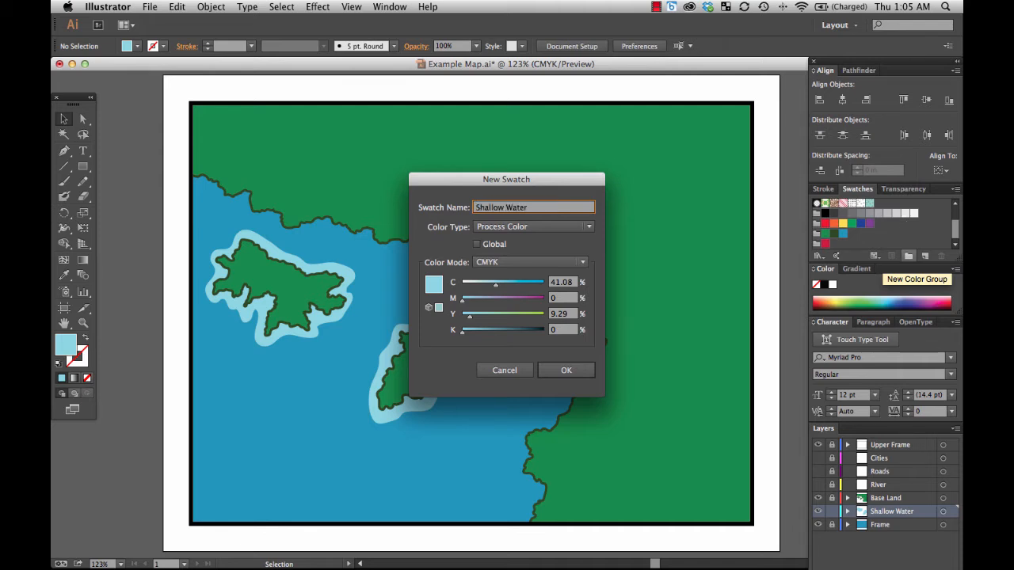
click(565, 369)
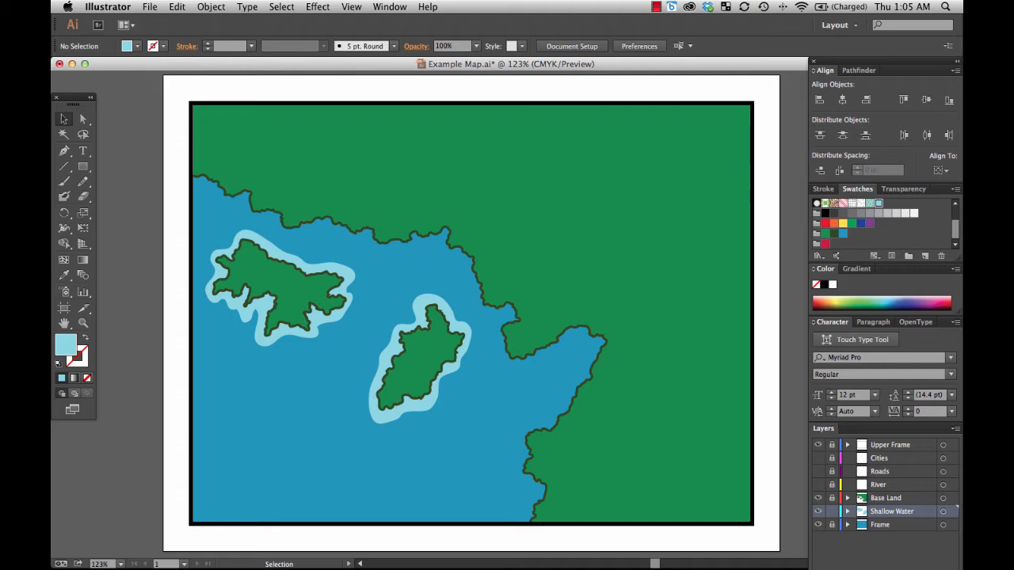
mouse_move(862, 222)
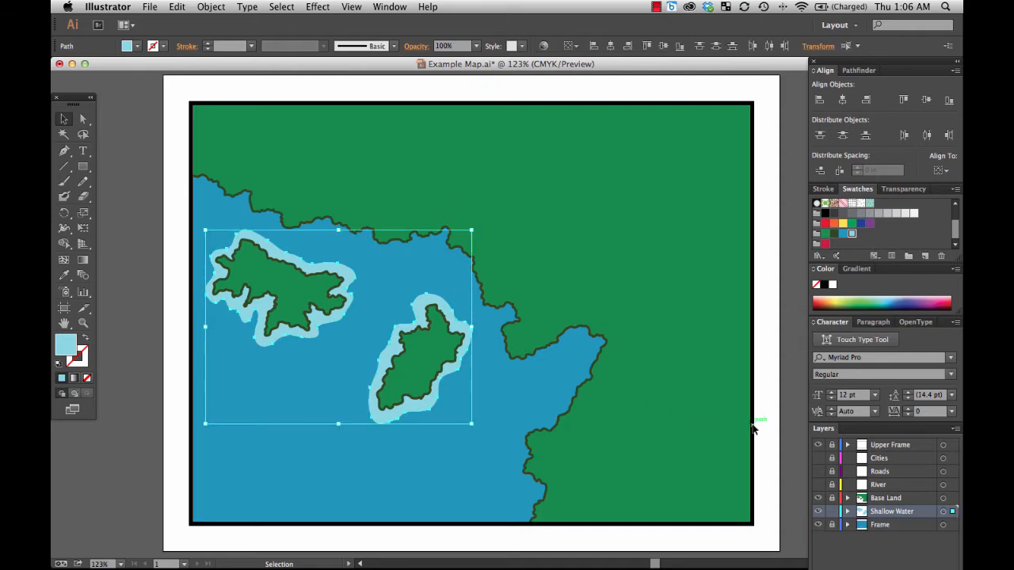
mouse_move(473, 183)
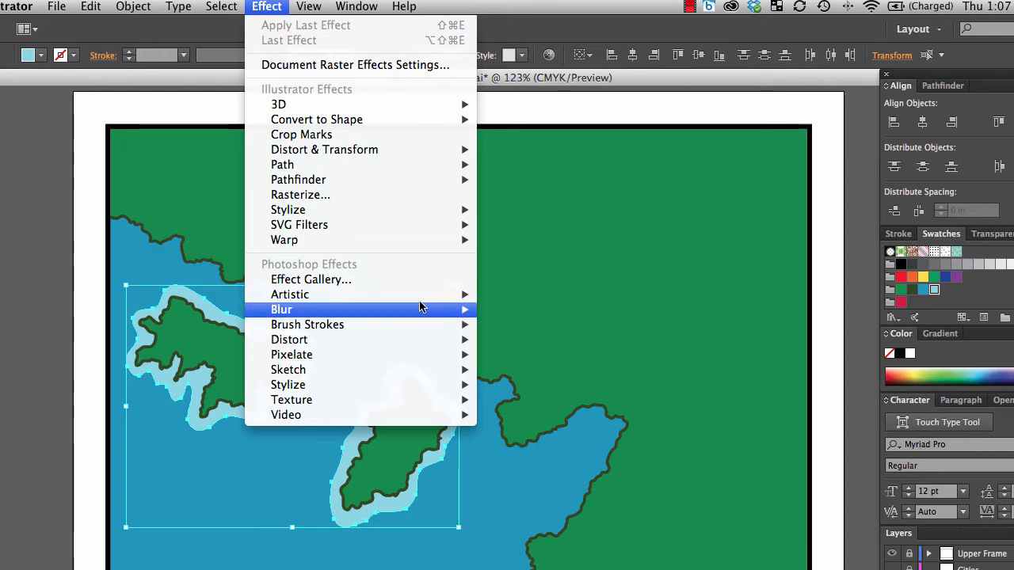
mouse_move(281, 309)
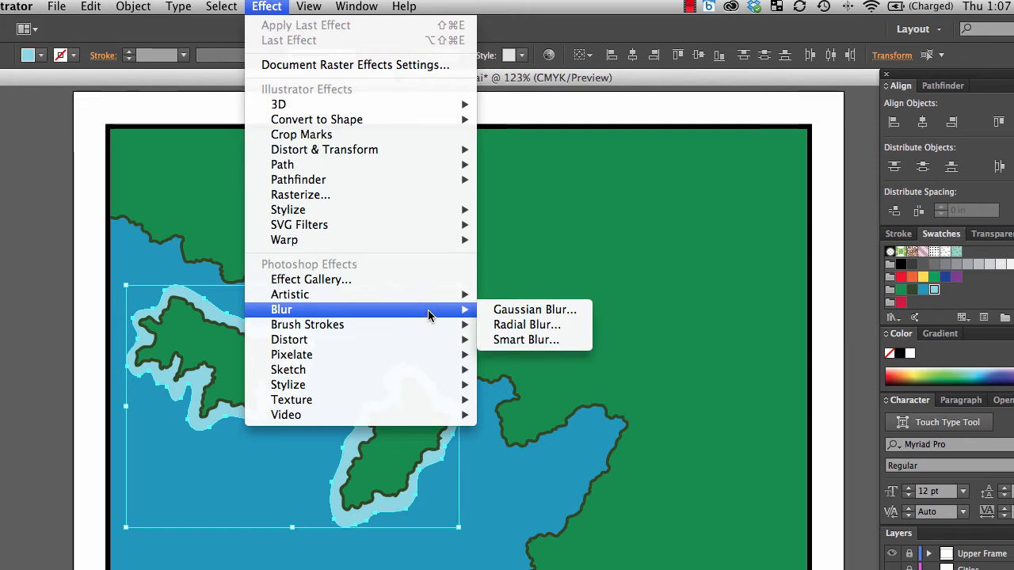
mouse_move(430, 315)
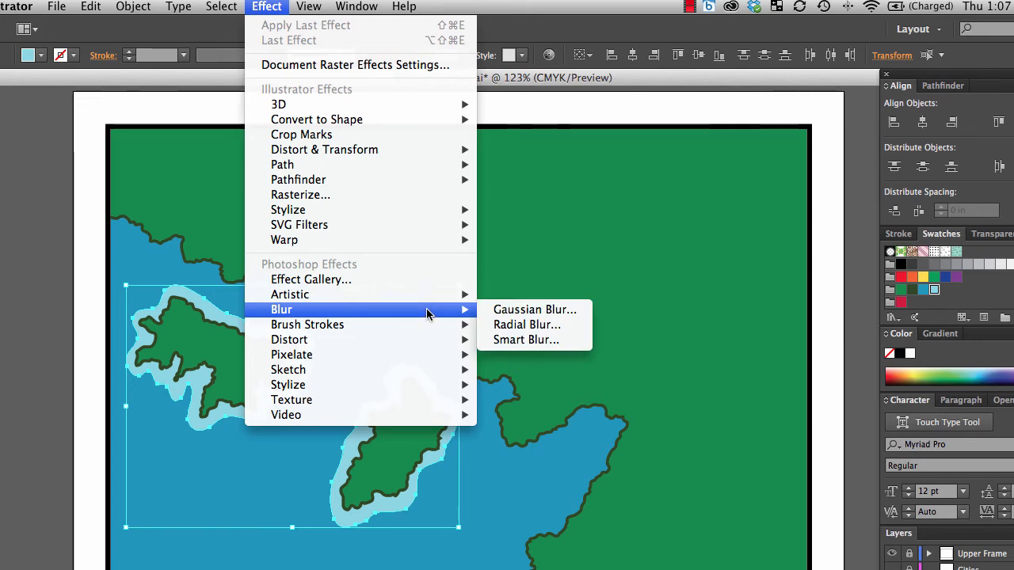
mouse_move(535, 309)
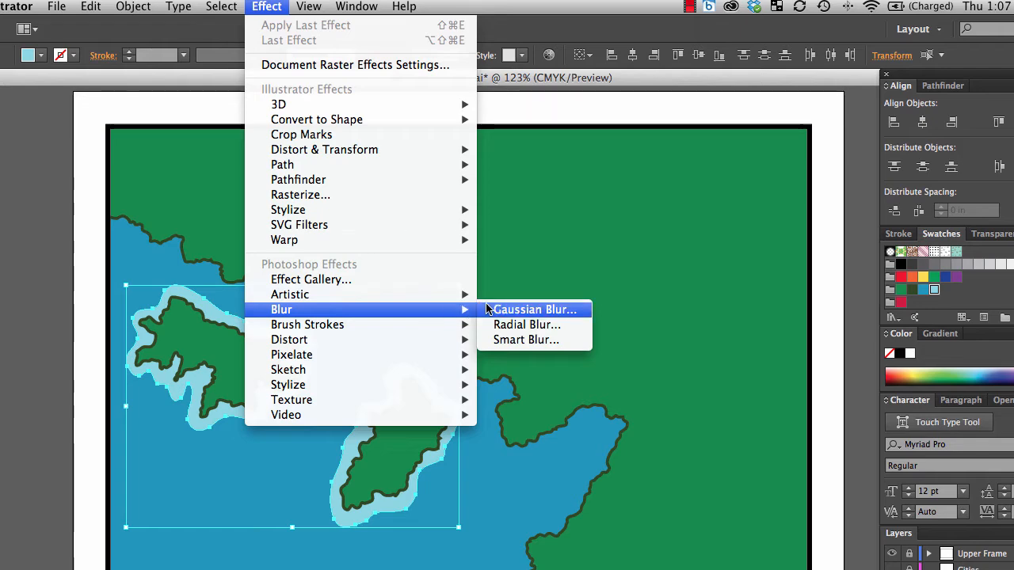
mouse_move(568, 311)
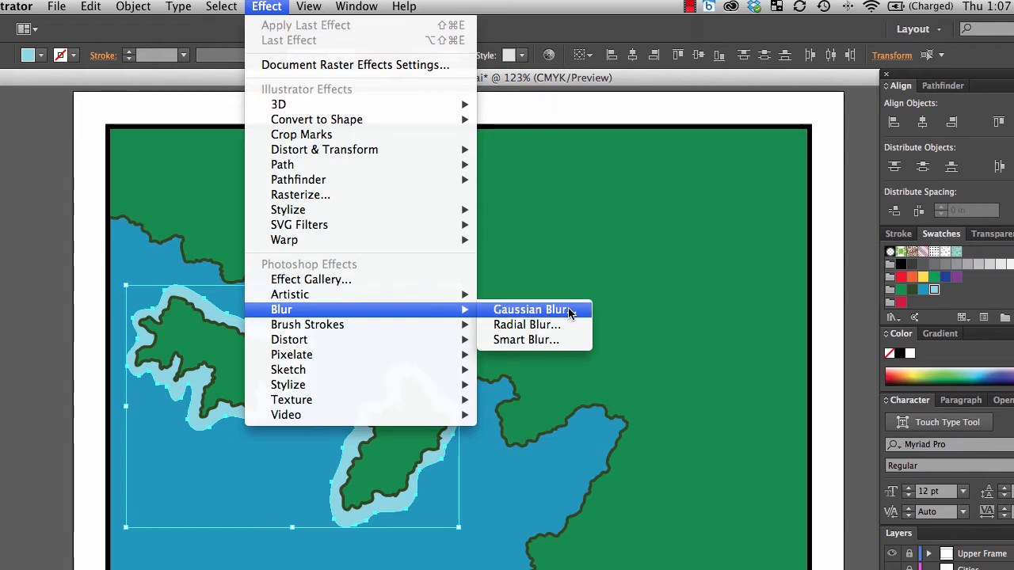
- Apply a Gaussian Blur of 35.6 pixels radius, with Preview enabled
click(531, 308)
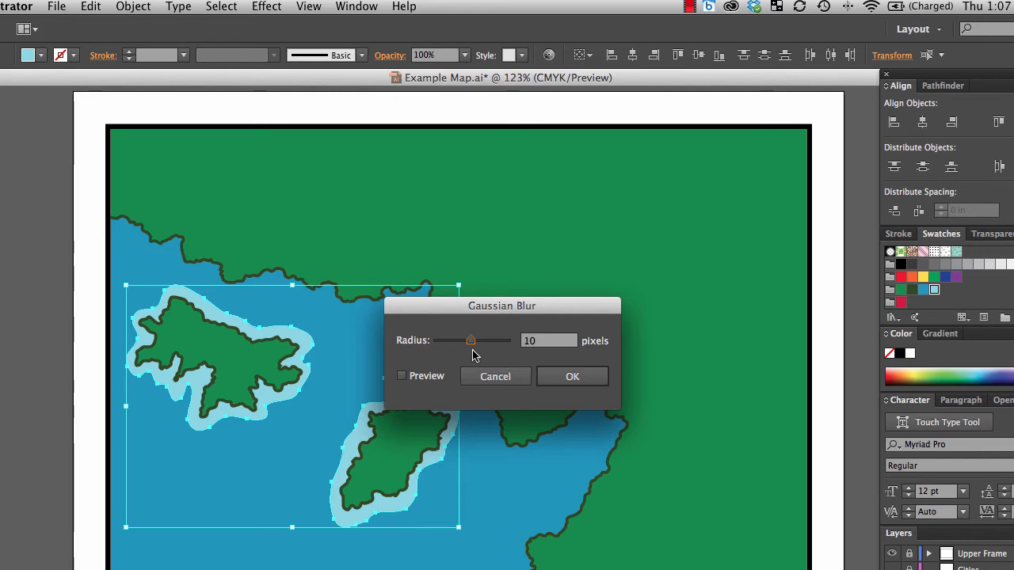
drag(470, 339, 466, 340)
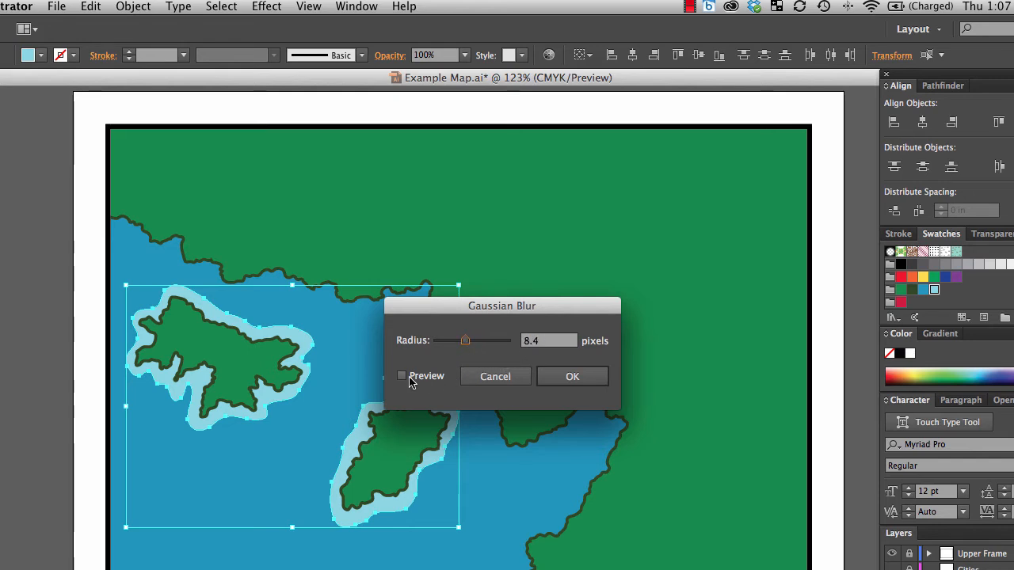
click(402, 376)
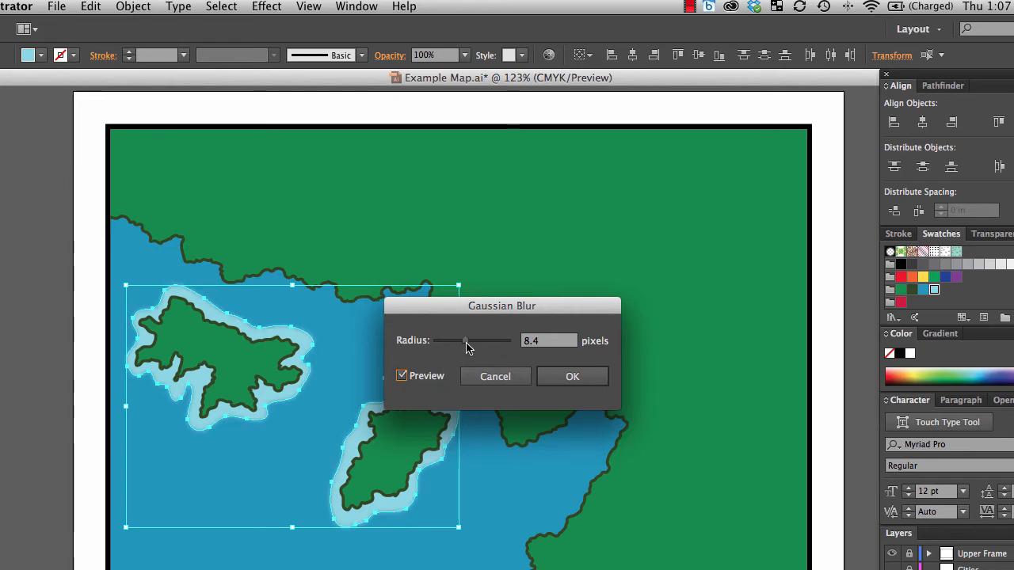
drag(465, 340, 479, 340)
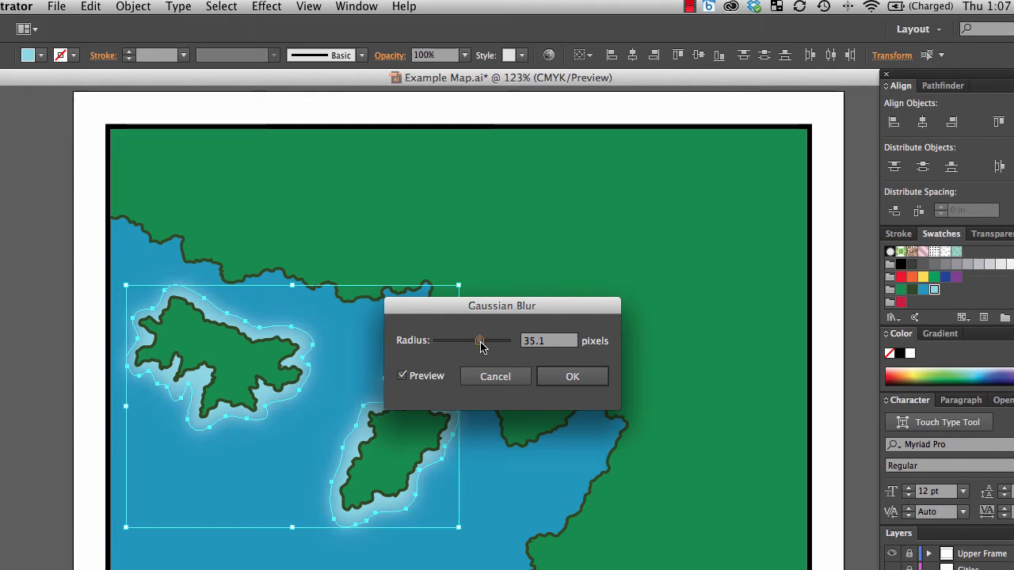
drag(479, 340, 473, 341)
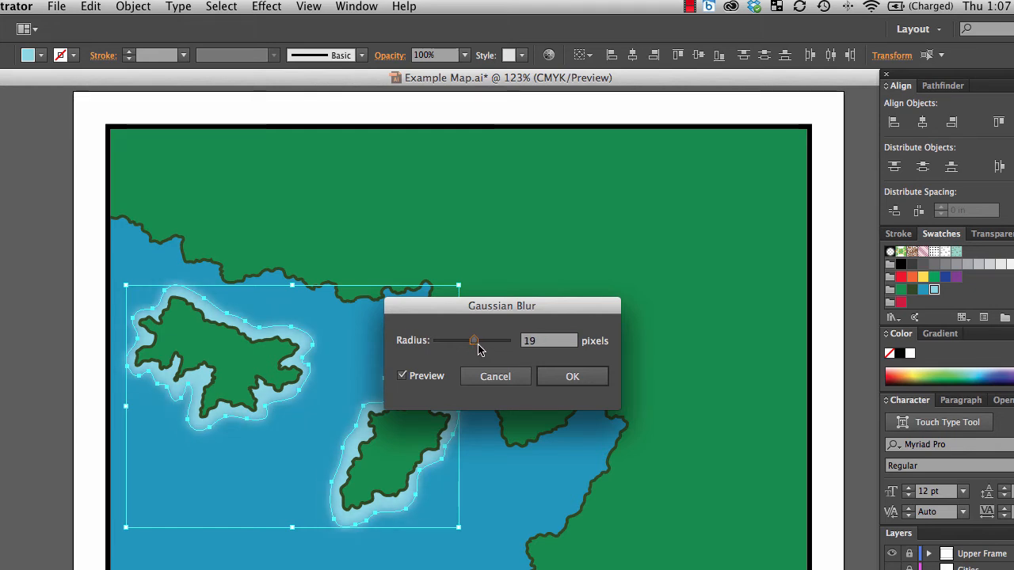
drag(474, 340, 479, 340)
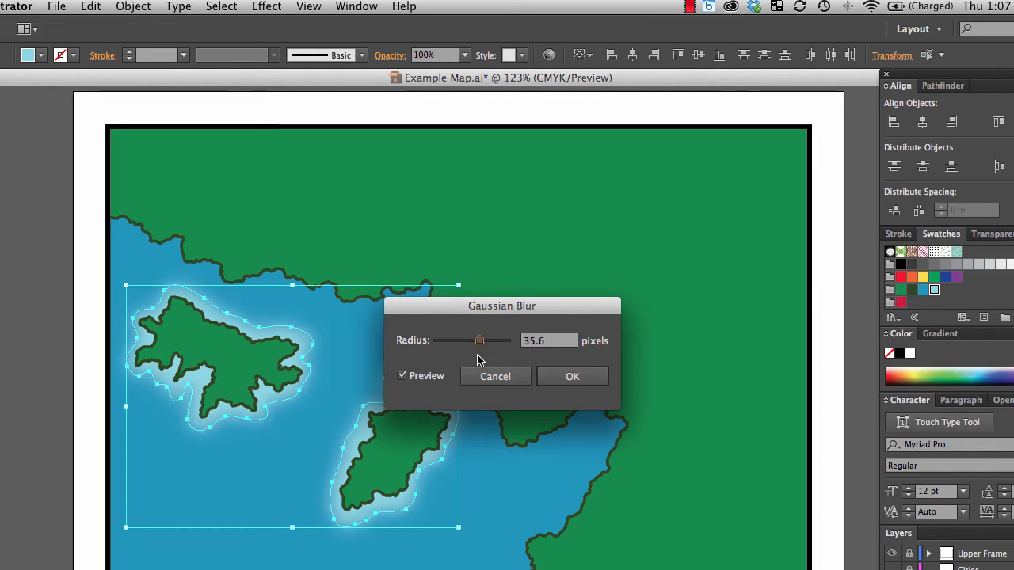
mouse_move(463, 361)
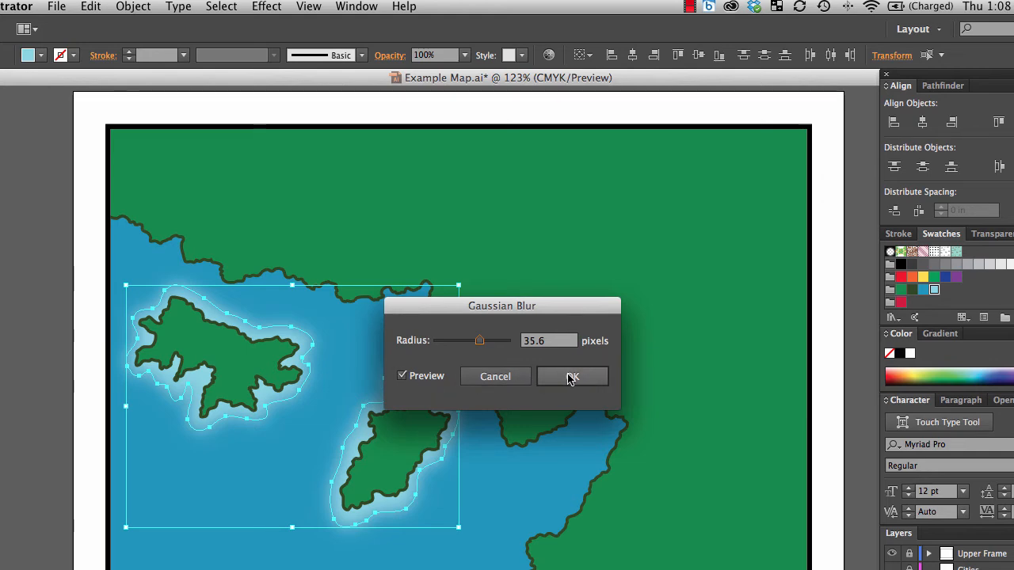
click(572, 376)
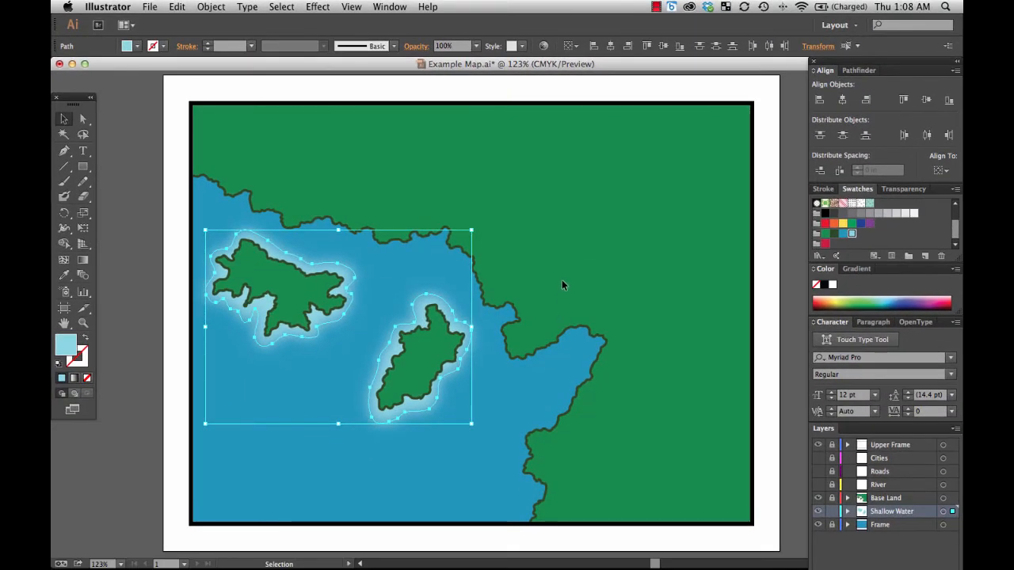
click(562, 282)
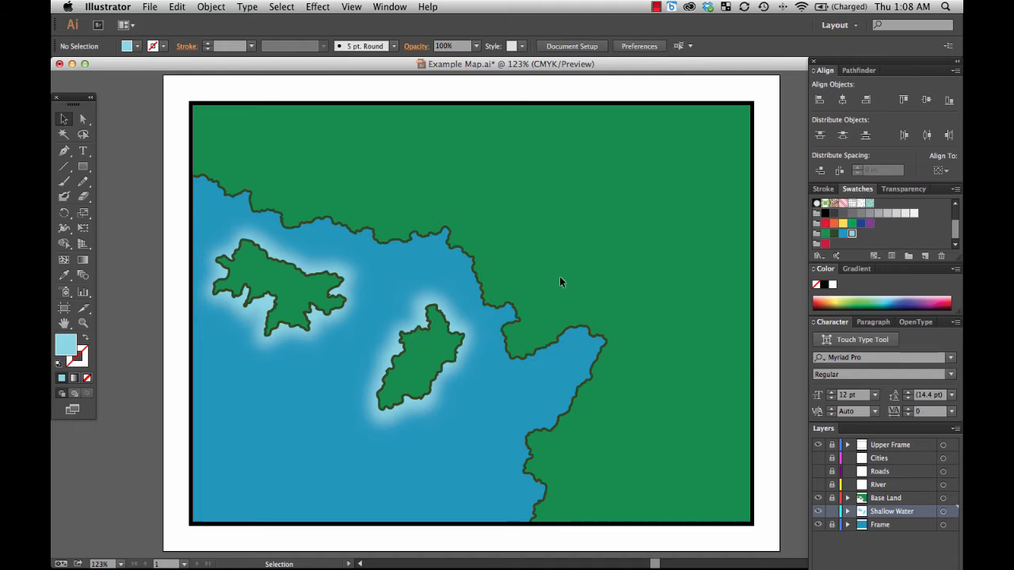
mouse_move(527, 295)
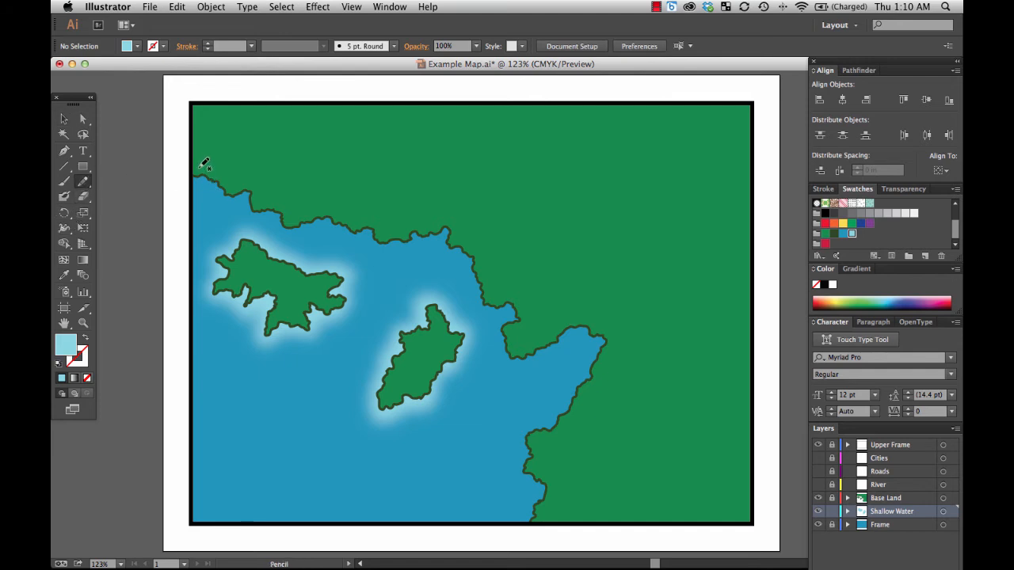
- Trace a closed Pencil path offshore past the frame, through the bay and eastern coast, back across land
drag(198, 163, 226, 198)
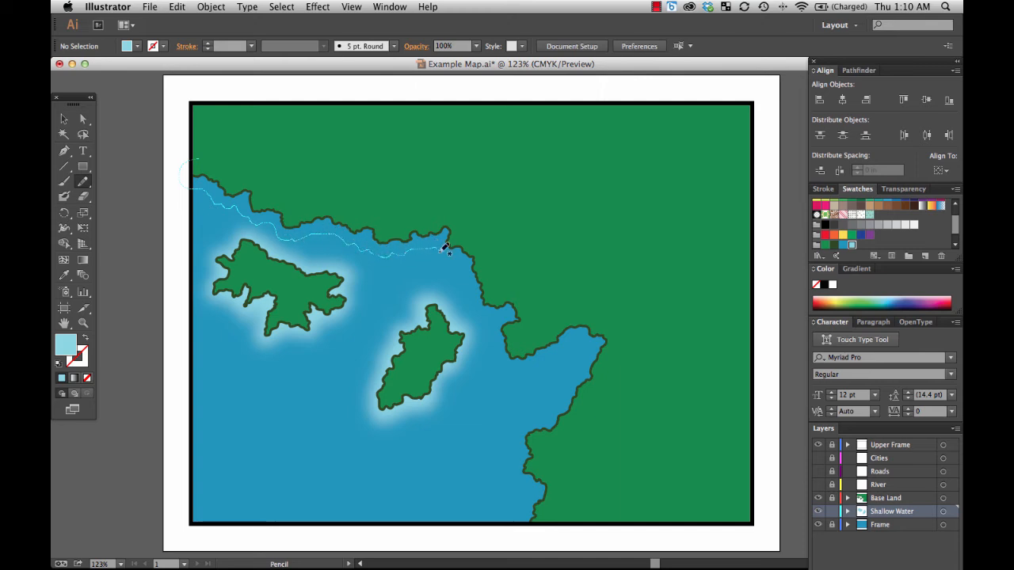
drag(448, 250, 475, 301)
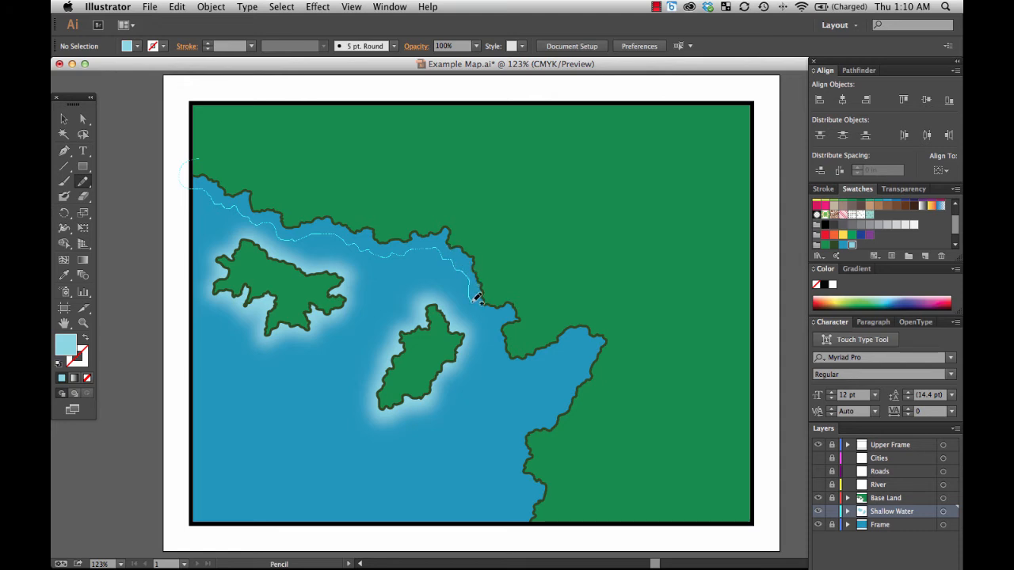
drag(475, 297, 495, 344)
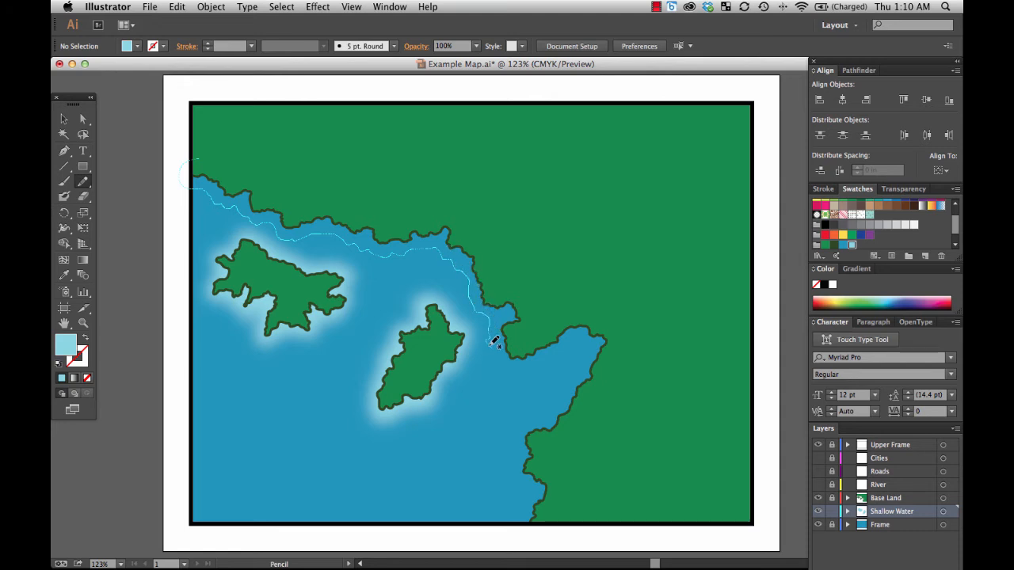
drag(491, 345, 562, 356)
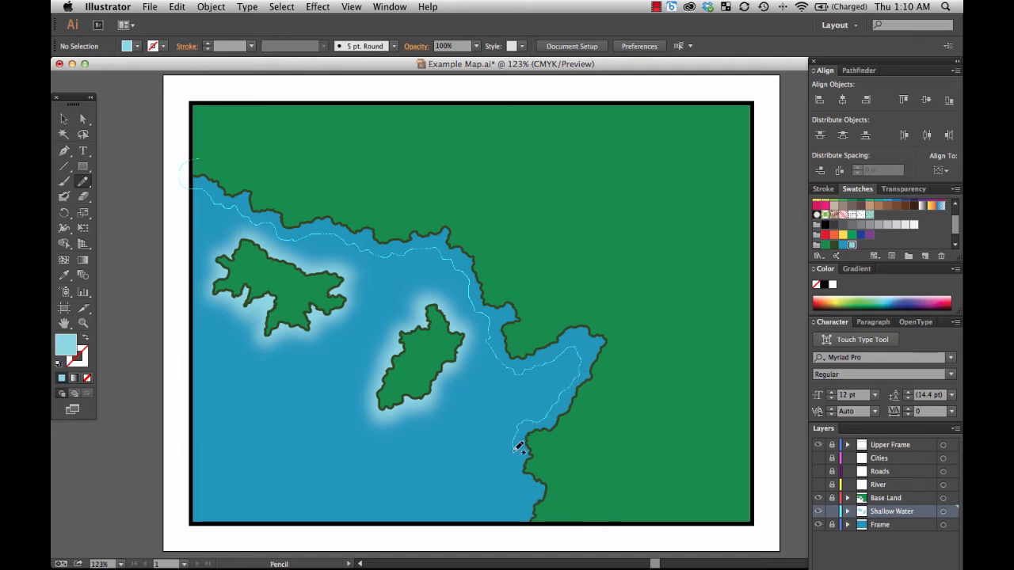
drag(519, 447, 523, 506)
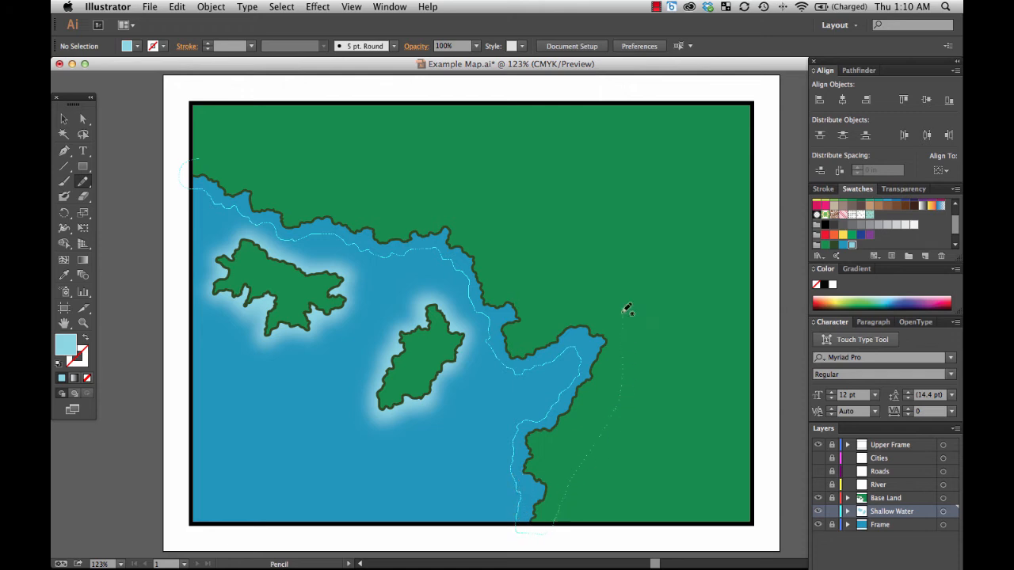
drag(625, 309, 225, 158)
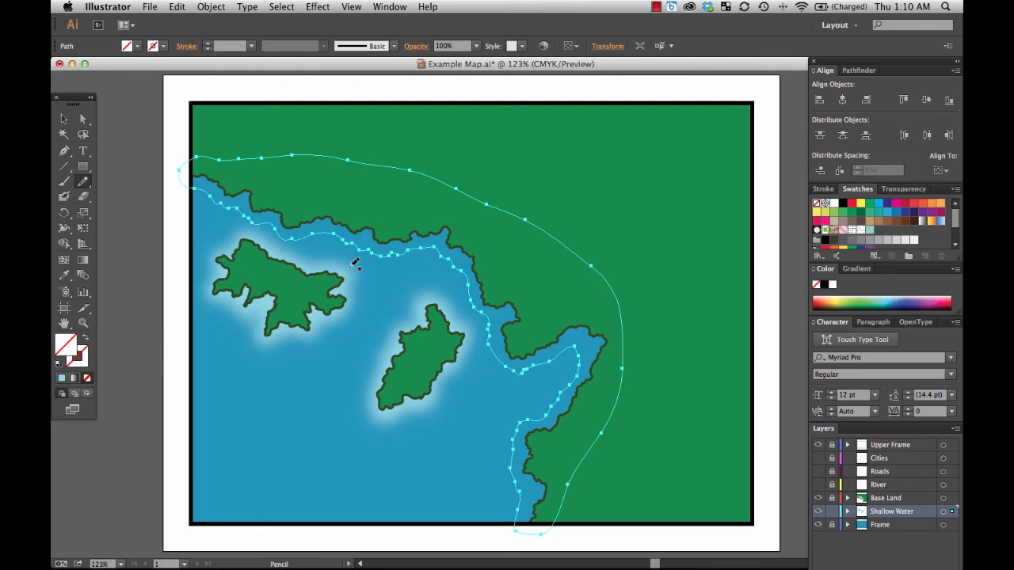
mouse_move(911, 200)
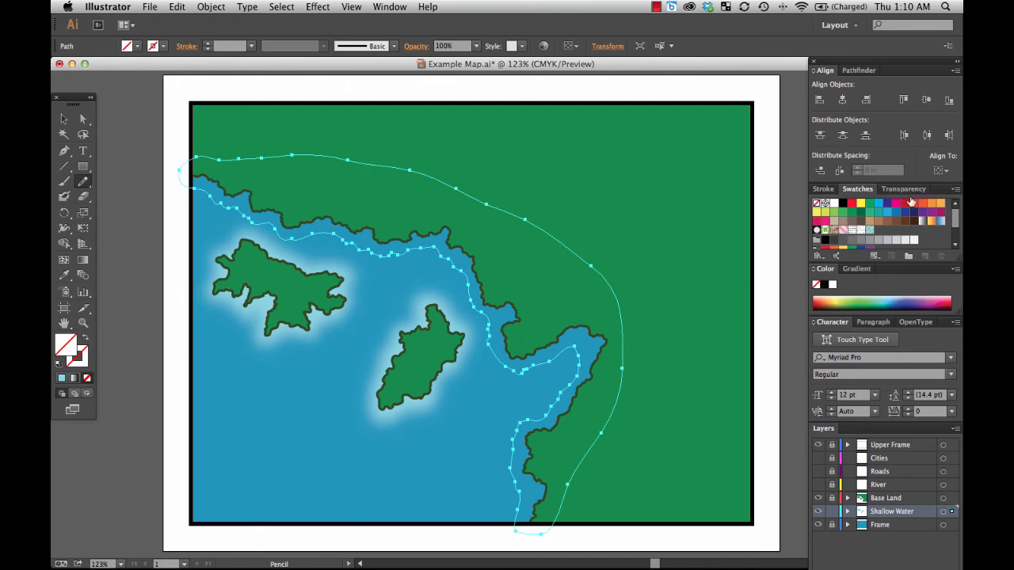
scroll(down, 3)
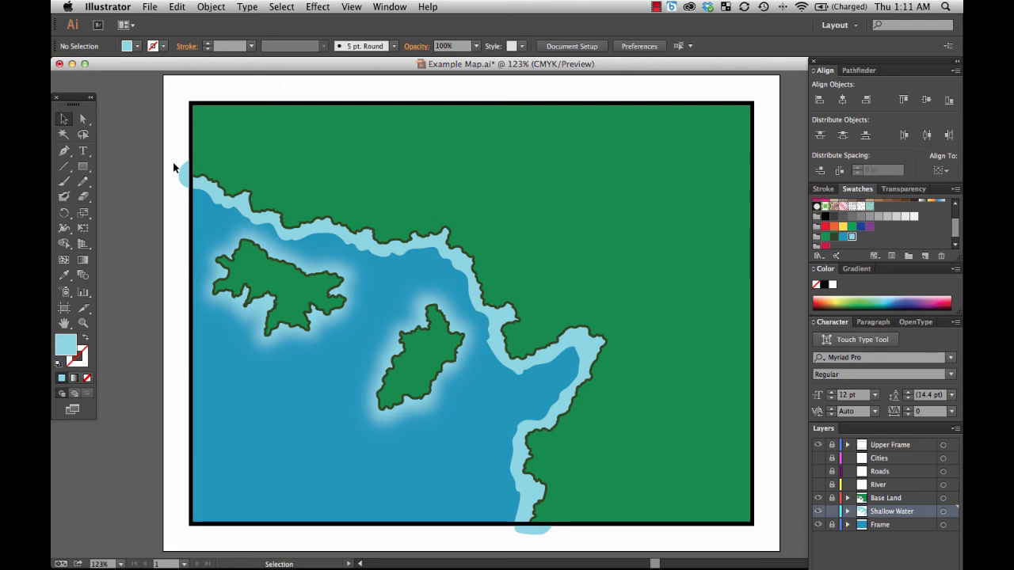
mouse_move(665, 339)
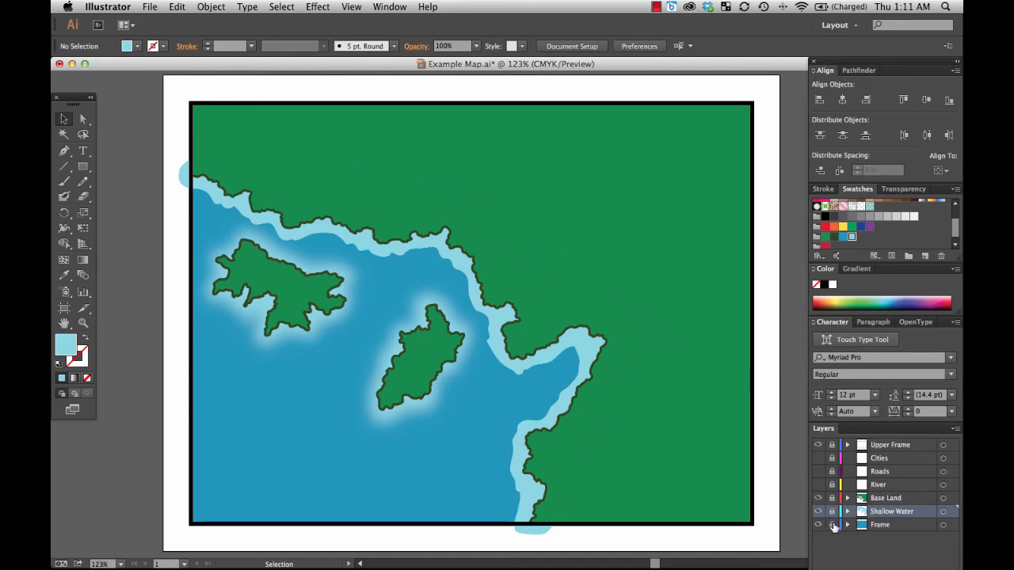
- Unlock the Frame layer and paste a copy of the frame rectangle in front
click(880, 525)
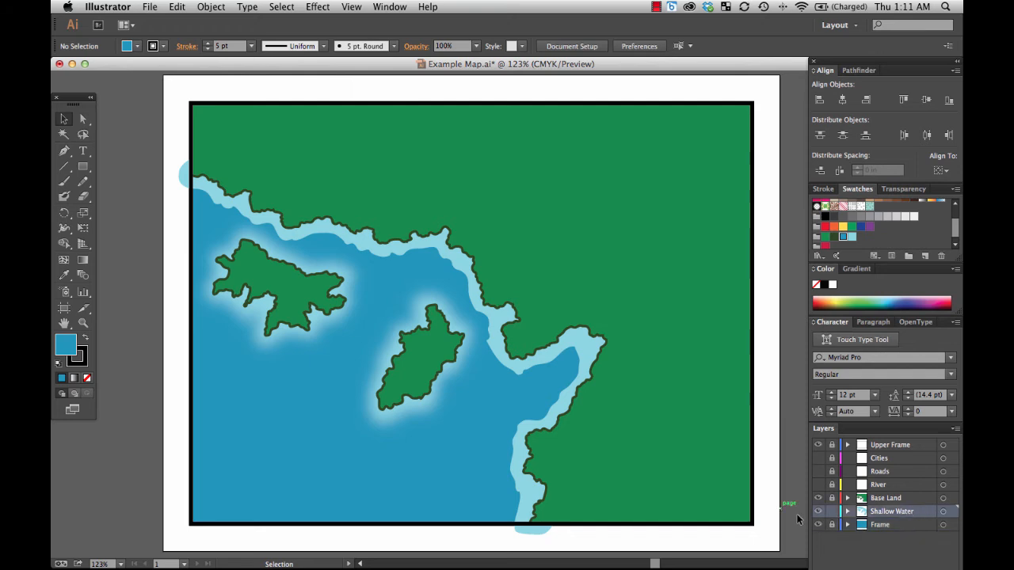
click(177, 7)
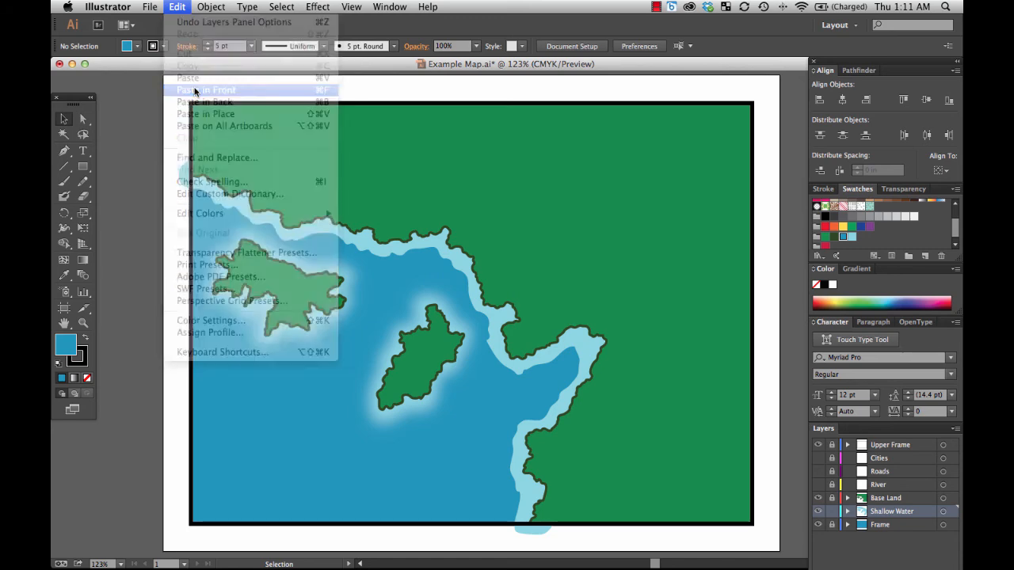
click(206, 89)
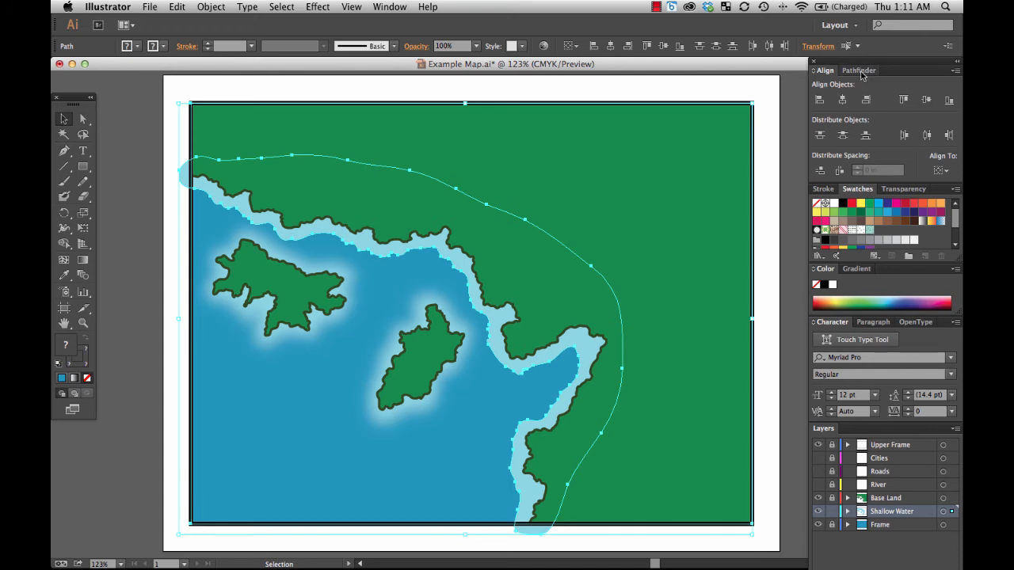
- Crop the coastal path to the frame copy with Pathfinder and fill it light blue
click(858, 70)
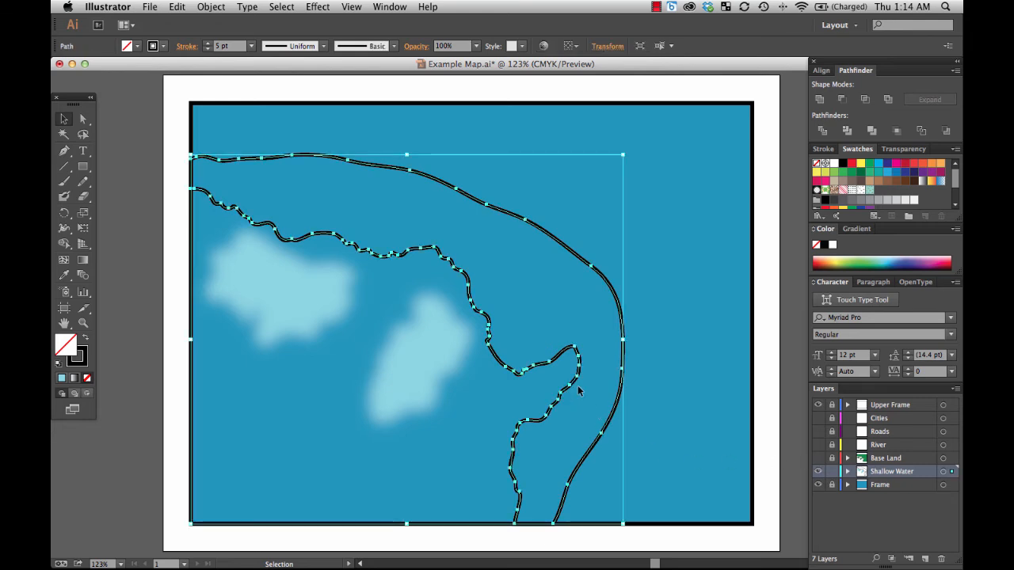
mouse_move(493, 262)
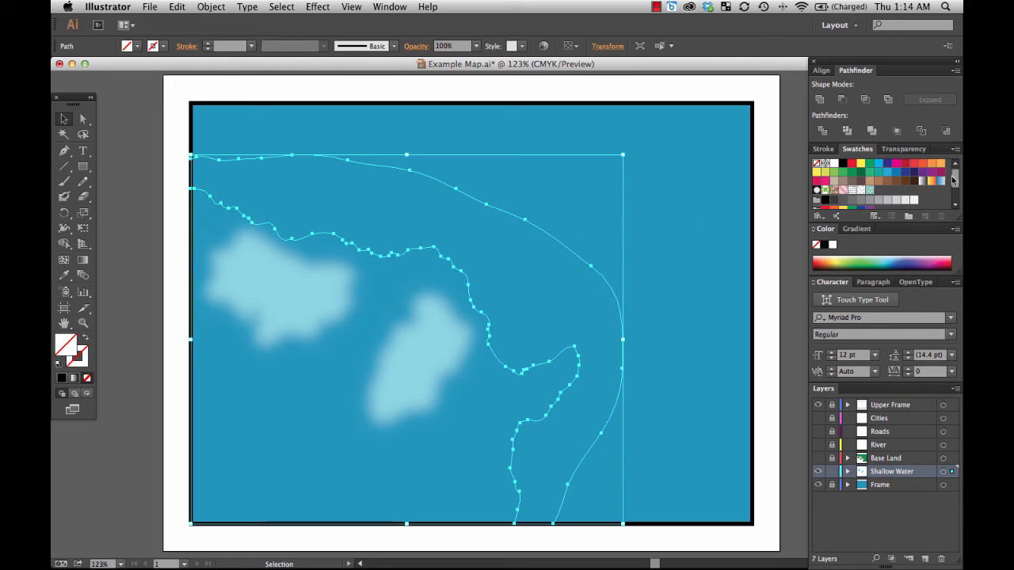
click(852, 192)
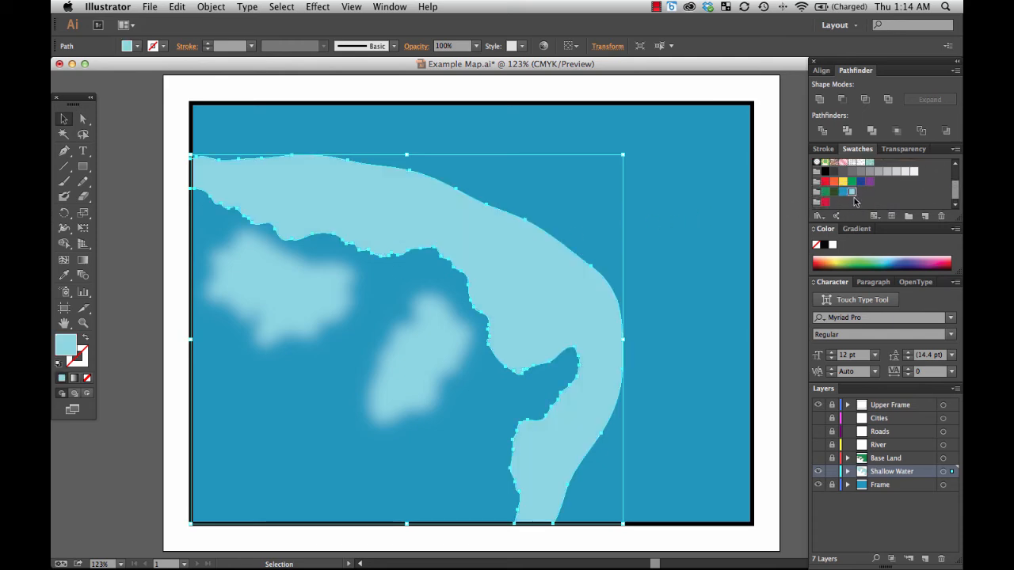
mouse_move(849, 210)
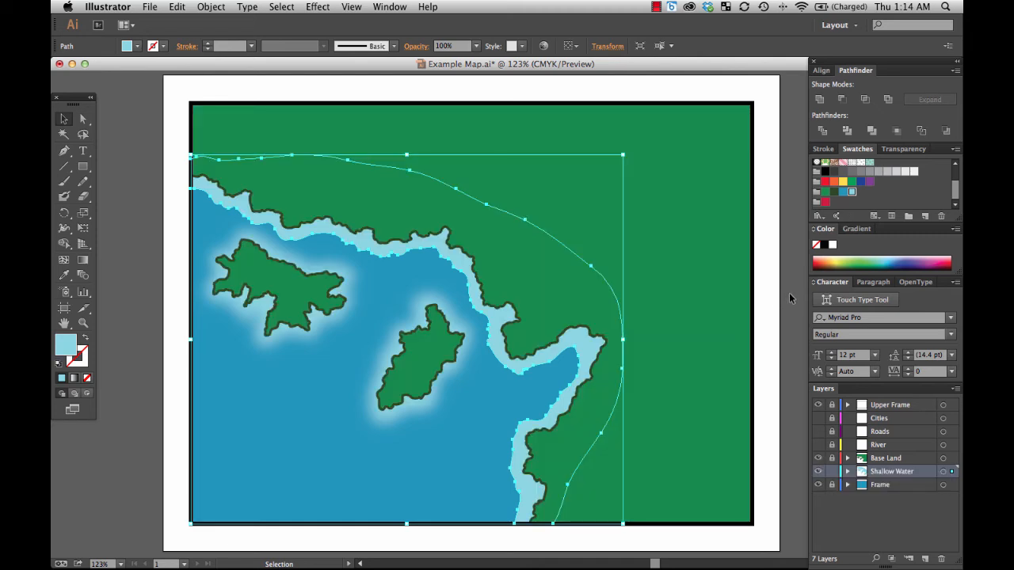
mouse_move(683, 220)
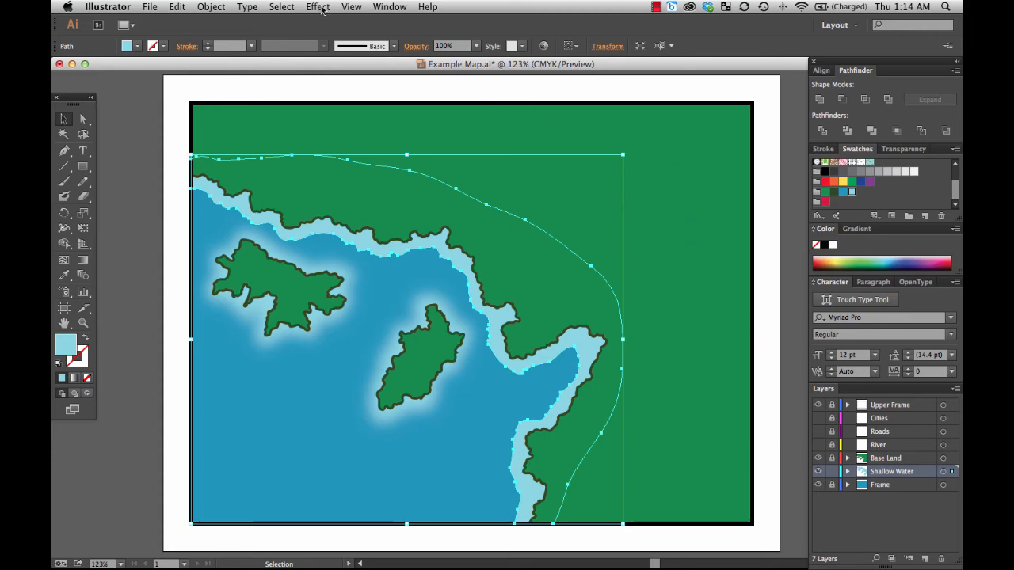
- Apply a Gaussian Blur to the mainland shallow-water band
click(317, 6)
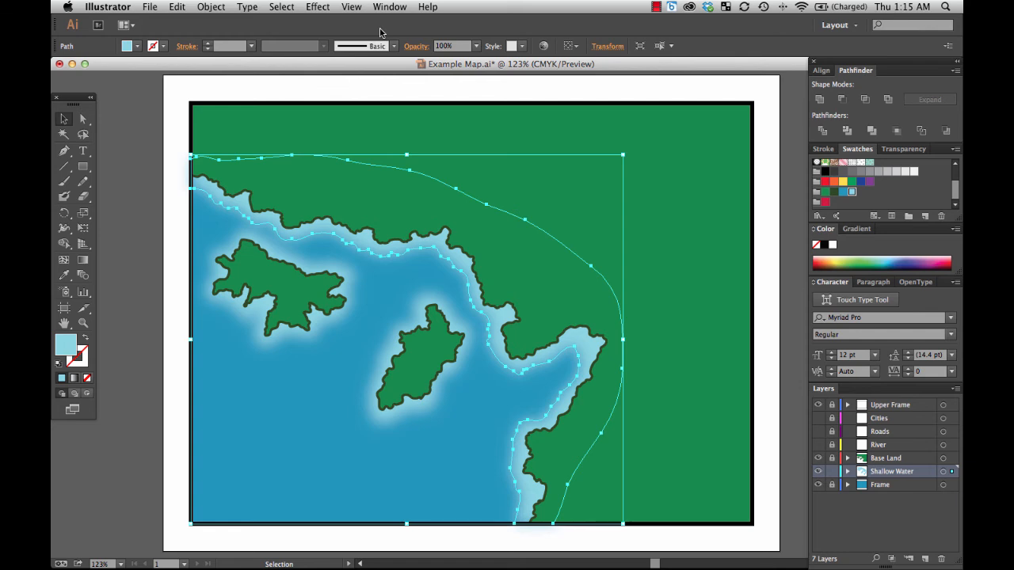
mouse_move(173, 141)
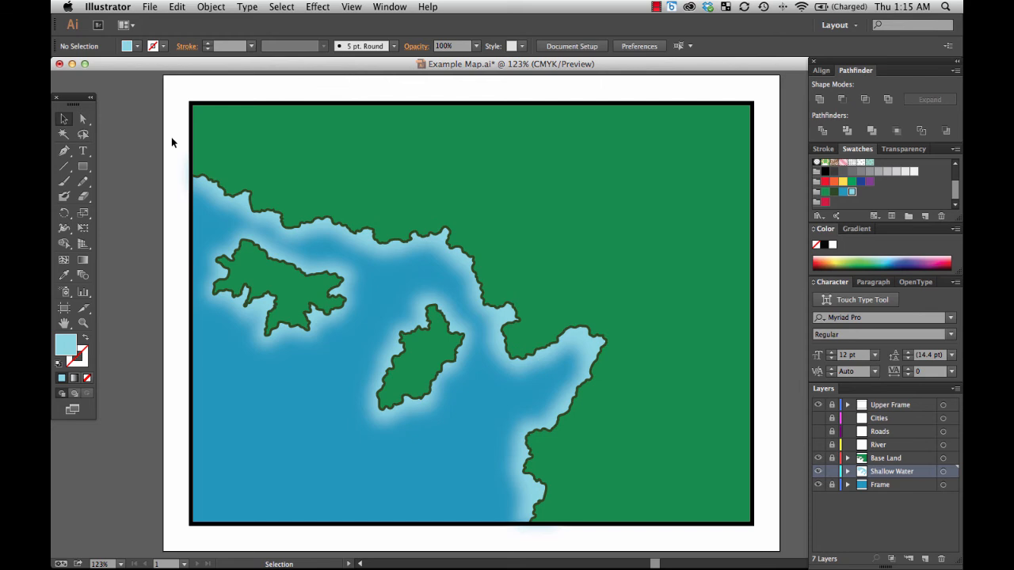
mouse_move(580, 171)
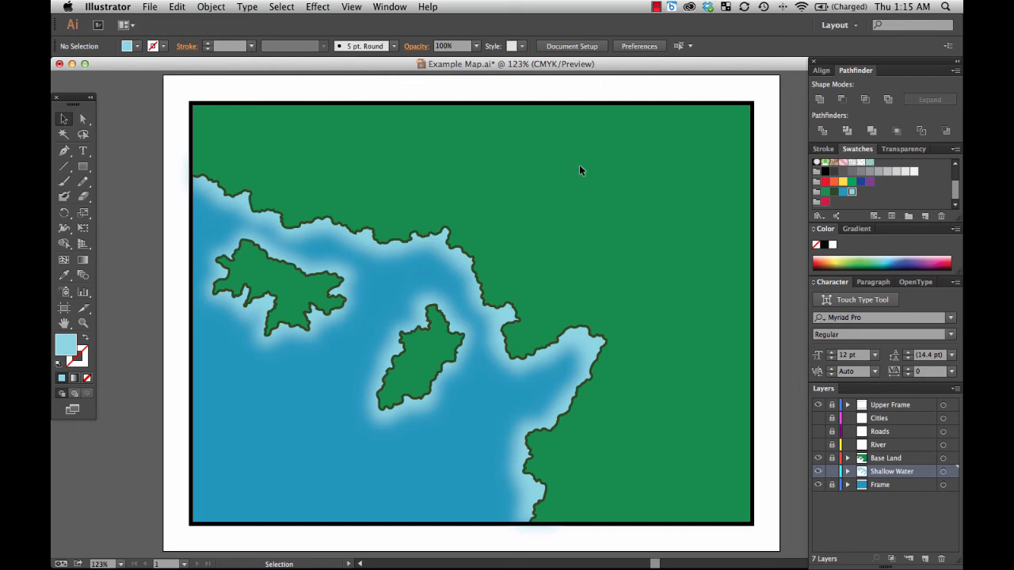
- Zoom in on the frame's left edge to inspect the blurred water spill
click(83, 322)
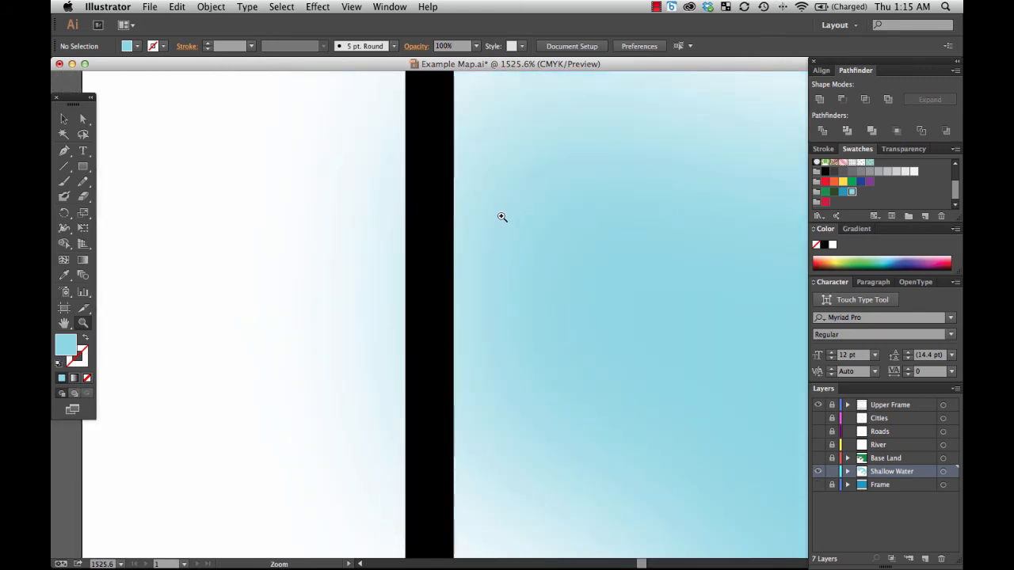
mouse_move(361, 291)
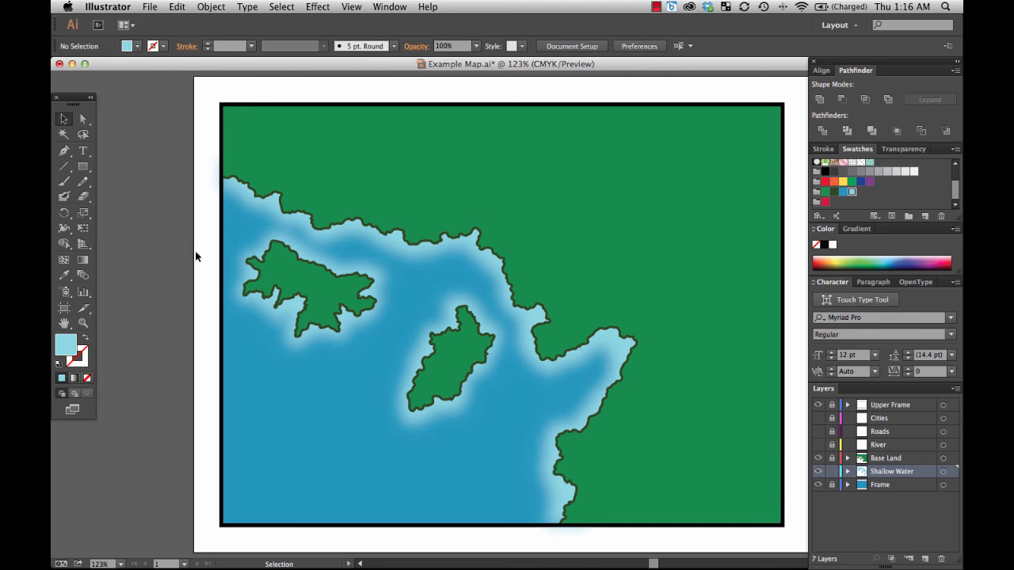
mouse_move(236, 231)
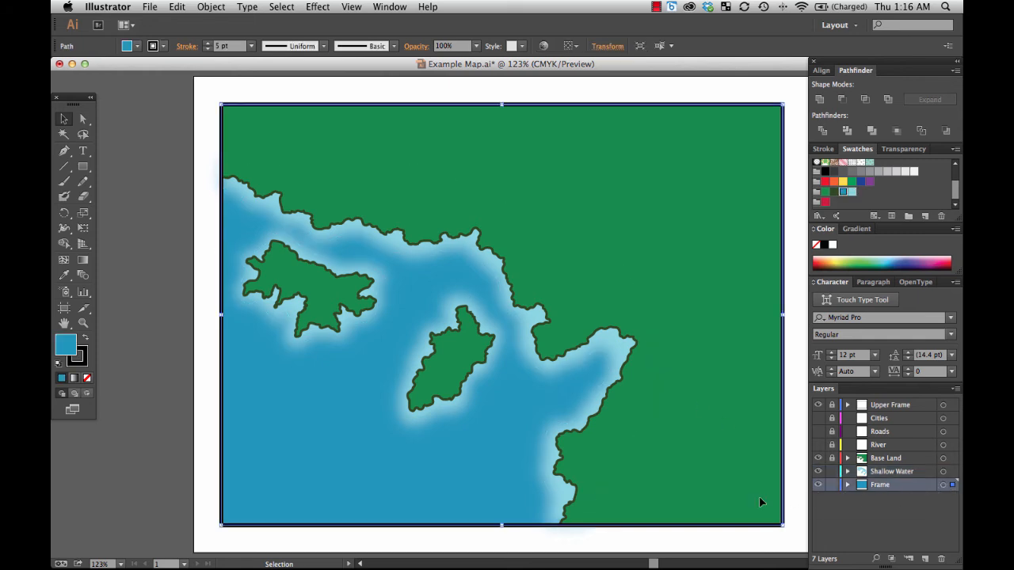
- Paste the frame copy onto the Shallow Water layer and make a clipping mask with the water path
click(831, 485)
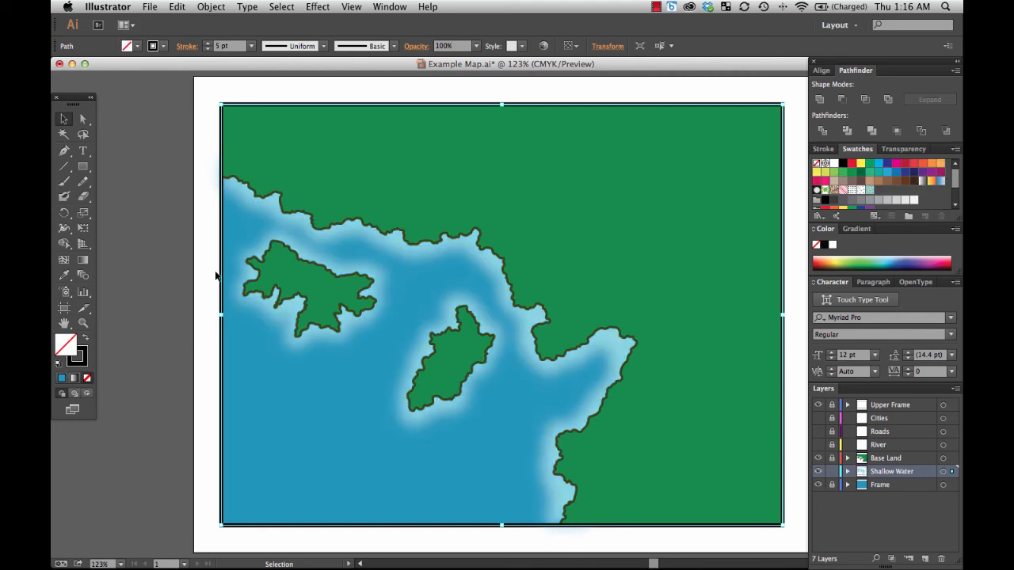
mouse_move(229, 232)
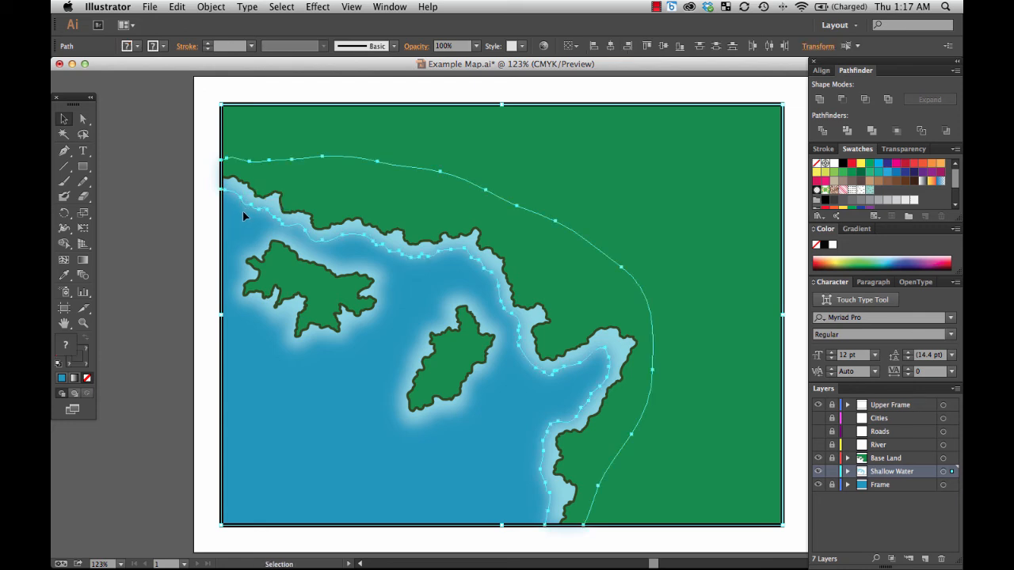
mouse_move(509, 246)
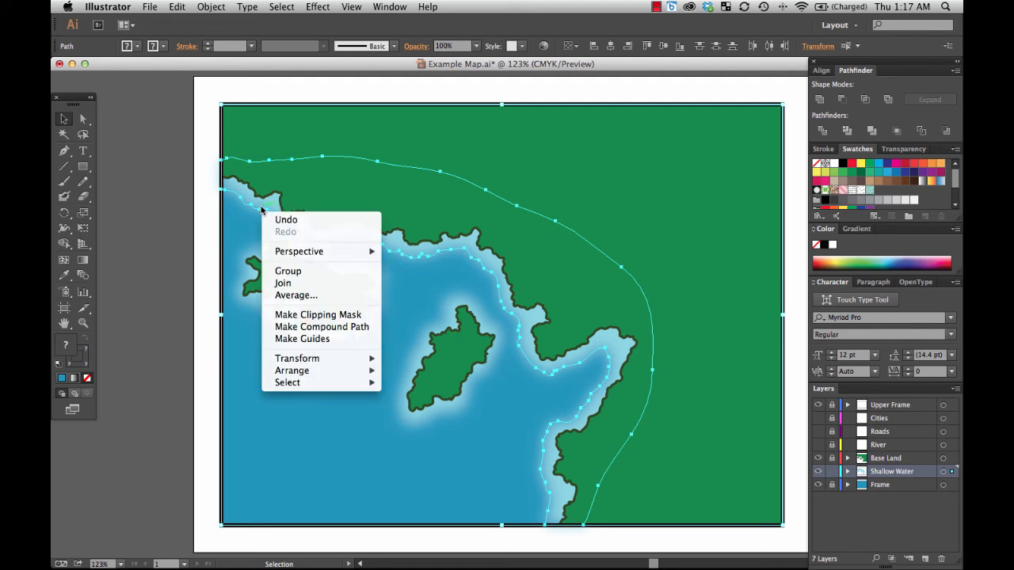
mouse_move(318, 314)
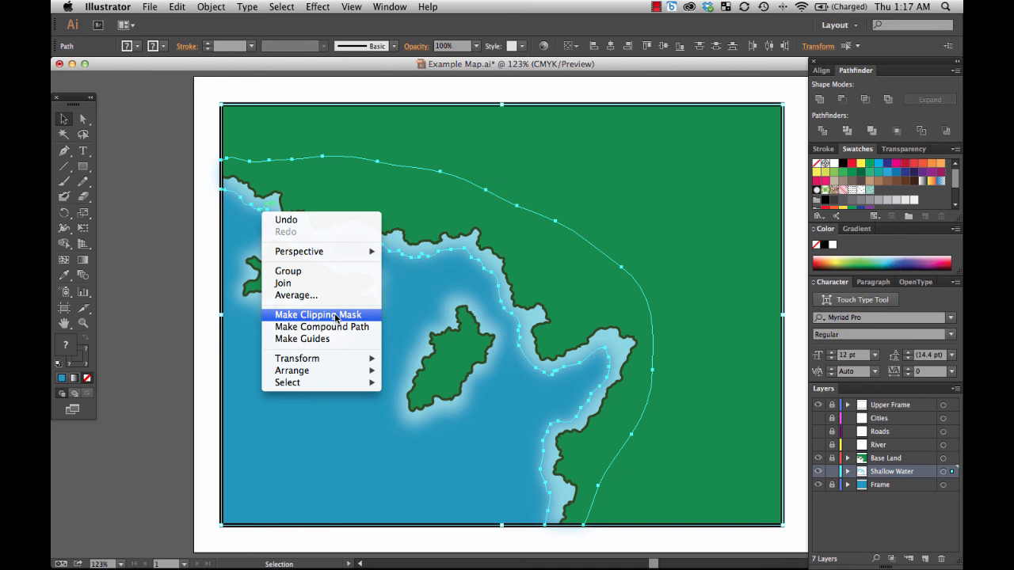
mouse_move(535, 270)
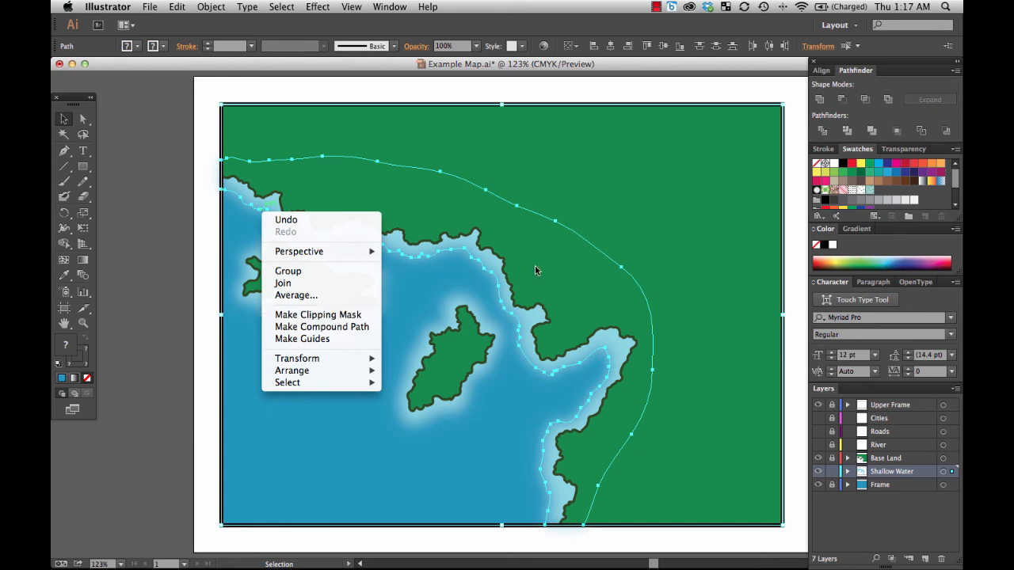
mouse_move(319, 315)
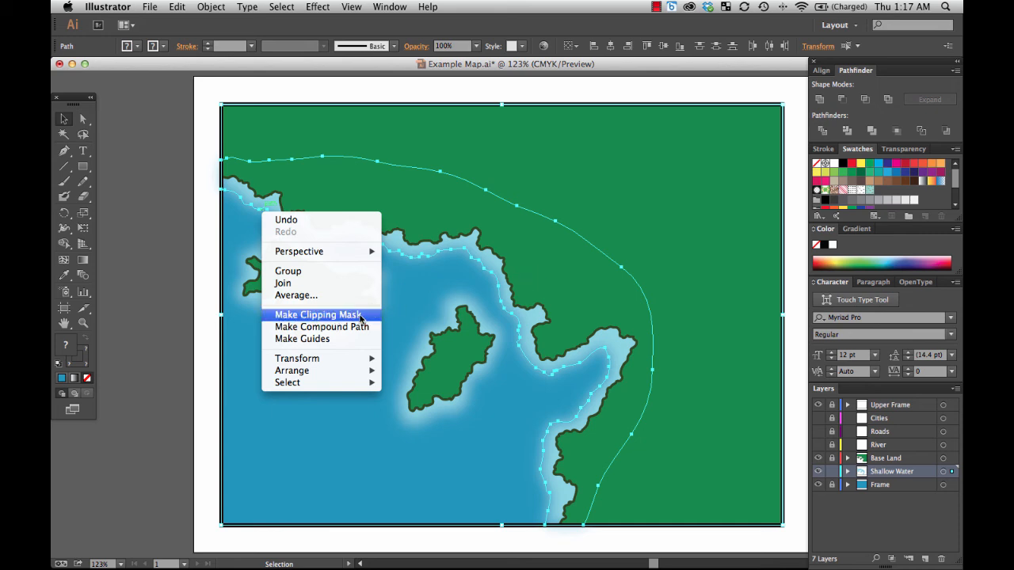
click(318, 315)
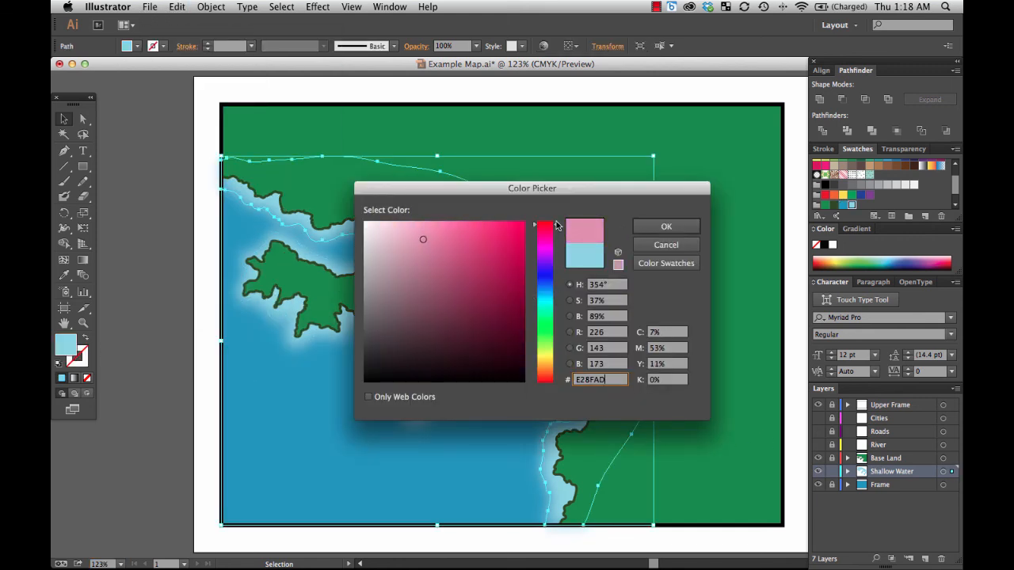
- Fill the shallow-water shape with red to expose the blur spilling outside the frame
click(666, 226)
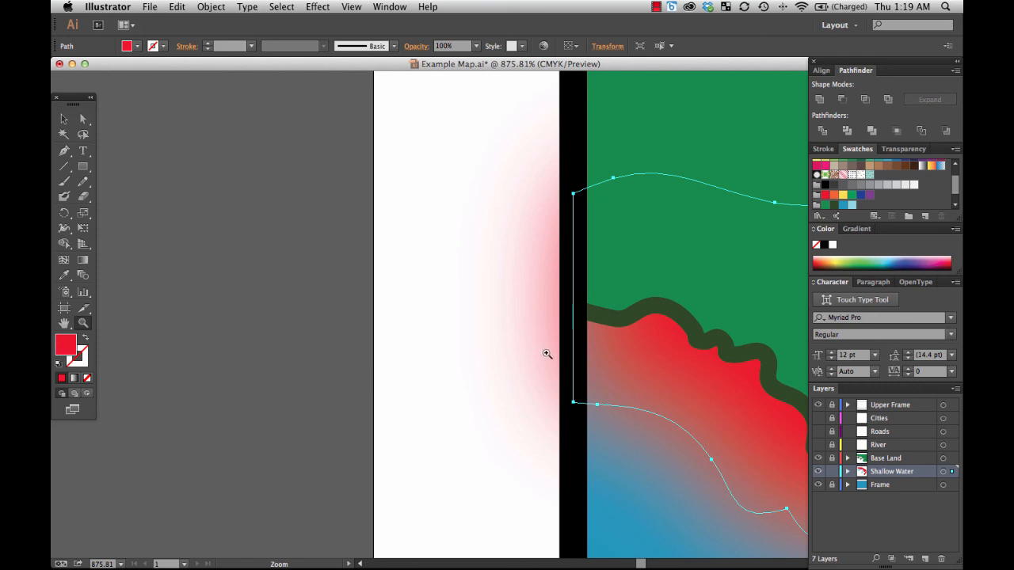
mouse_move(534, 357)
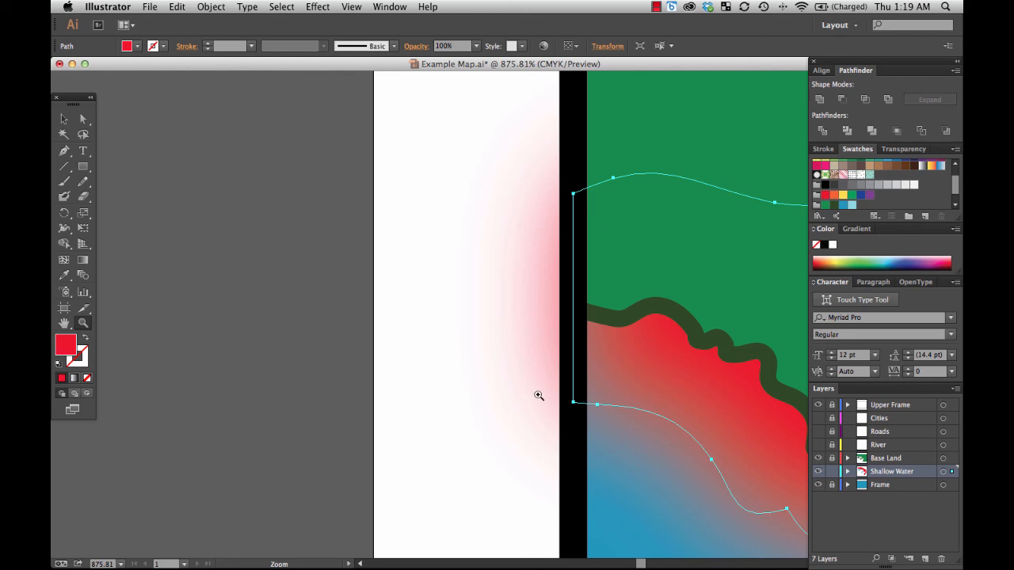
mouse_move(535, 381)
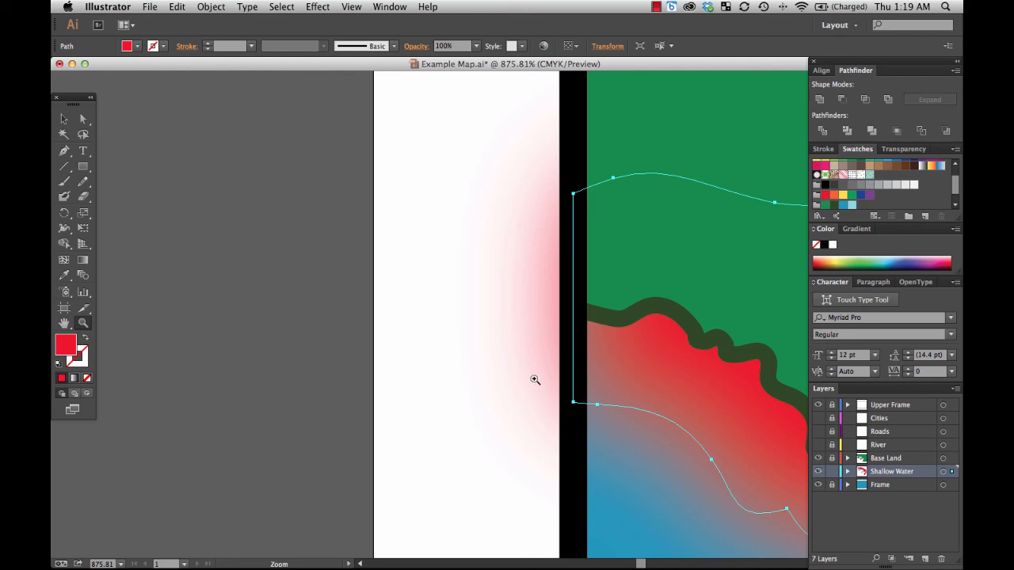
mouse_move(562, 350)
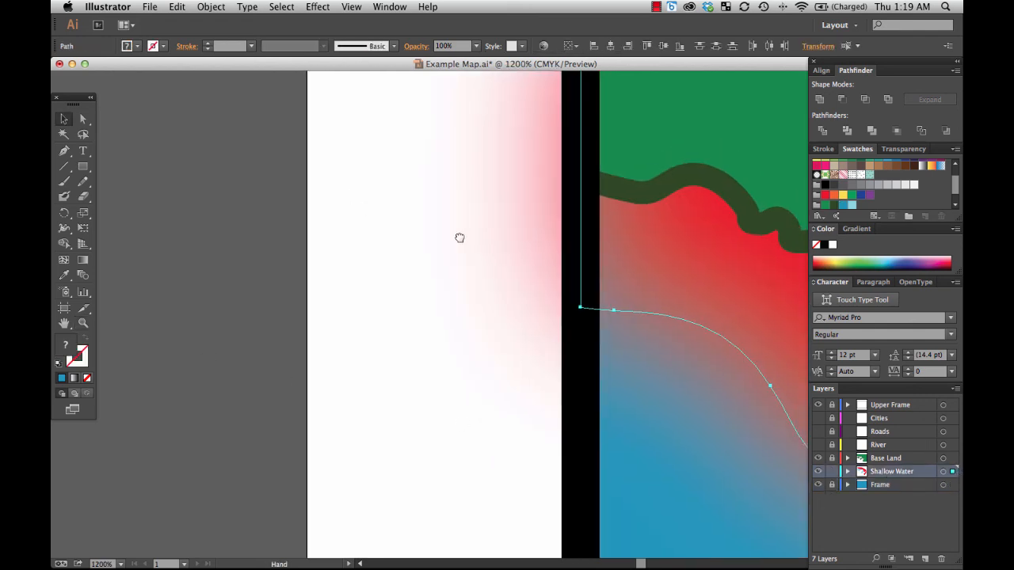
- Paste the frame copy in front and make a clipping mask with the red water
click(176, 6)
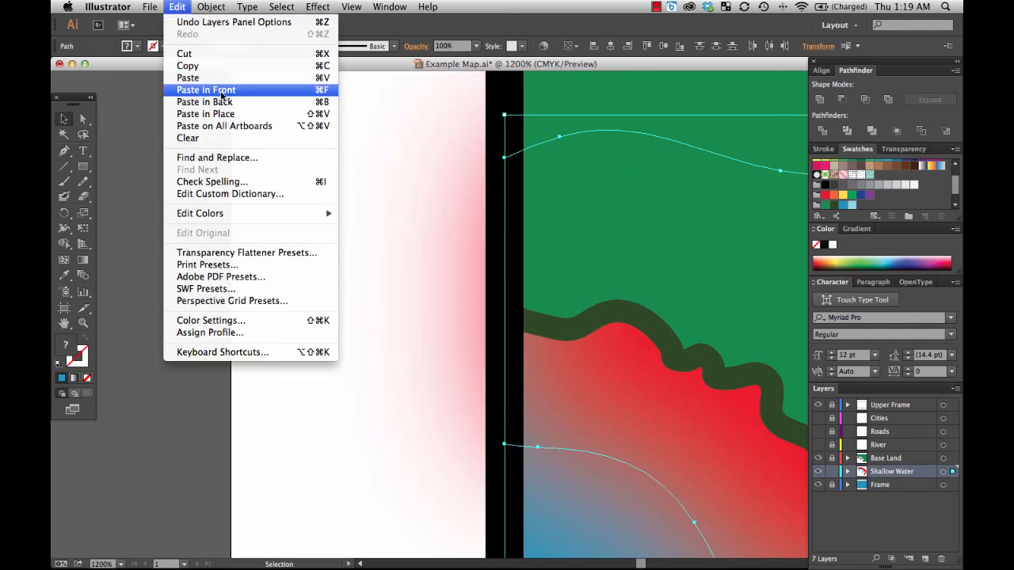
click(205, 90)
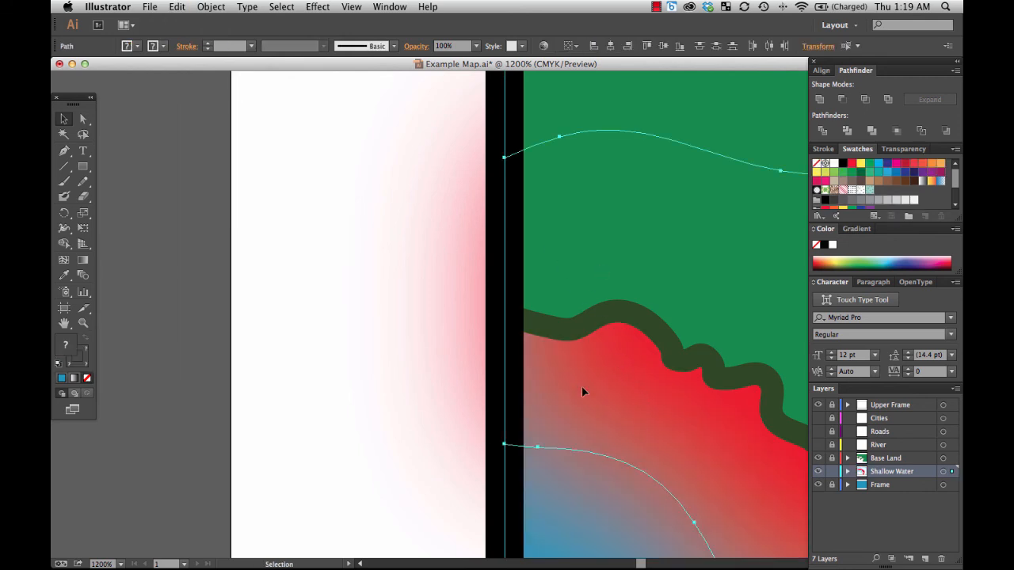
right_click(582, 392)
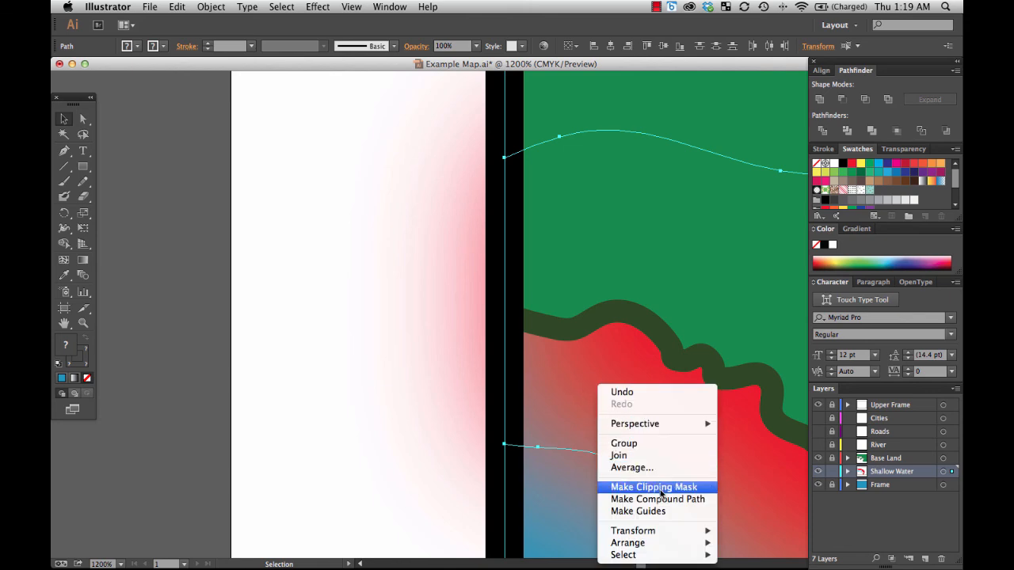
click(654, 486)
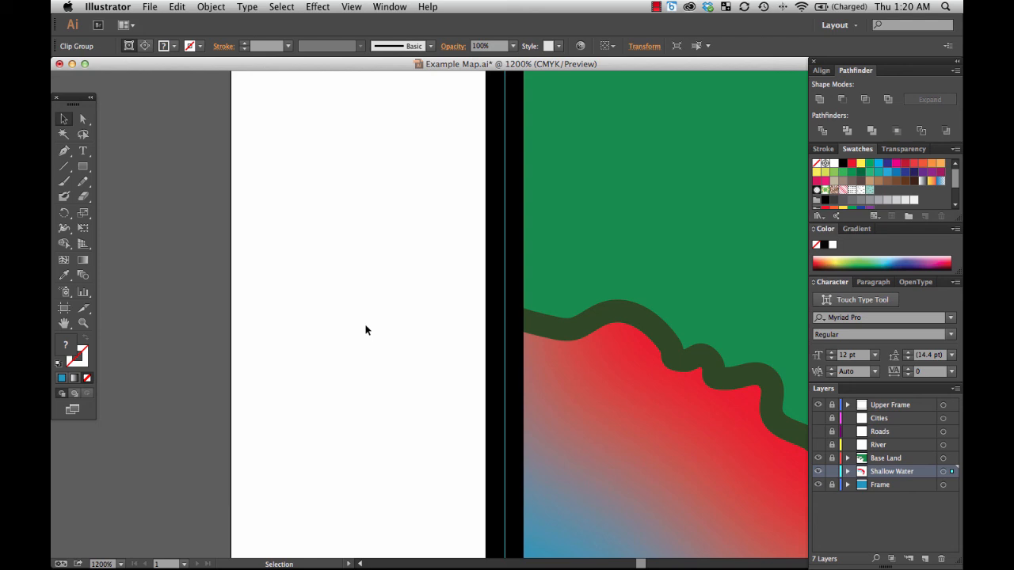
mouse_move(117, 557)
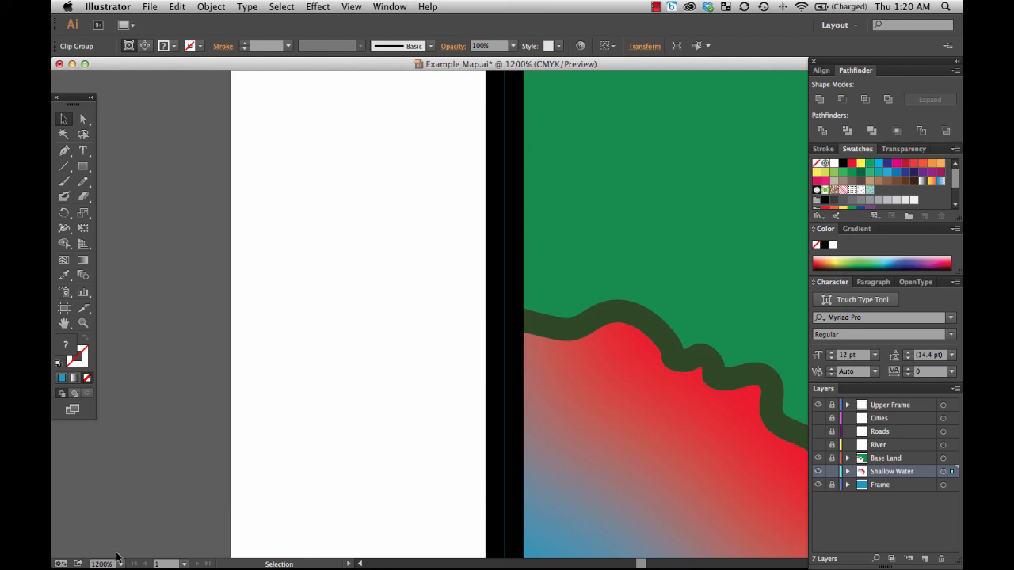